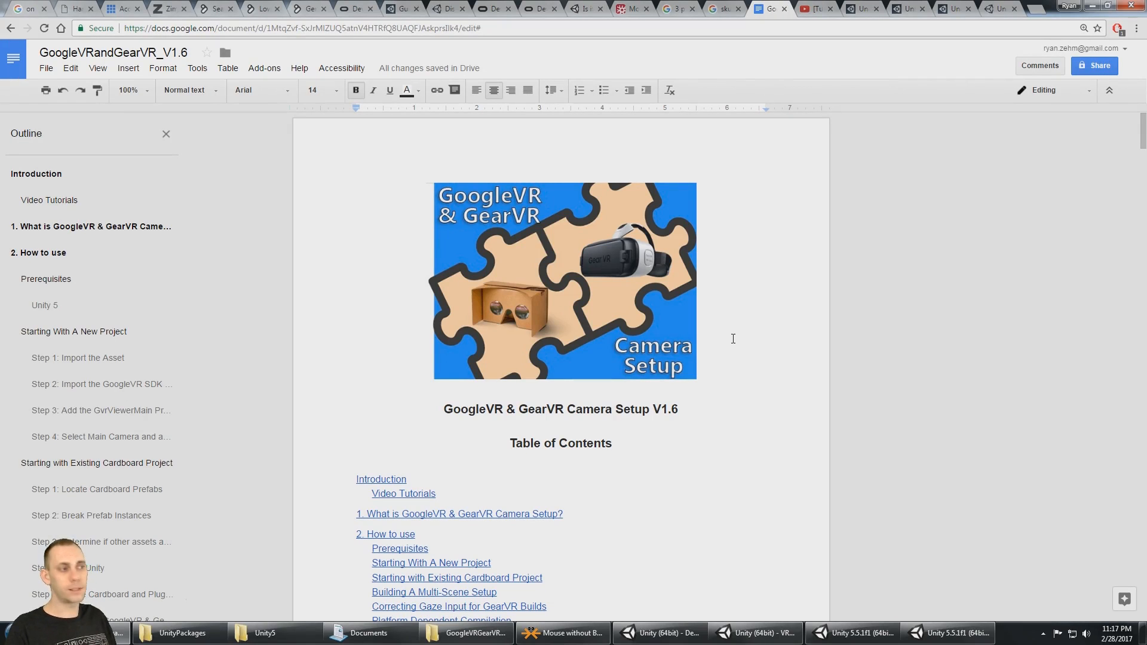
Step: Scroll the setup guide's table of contents and jump to 'Building A Multi-Scene Setup'
scroll(down, 3)
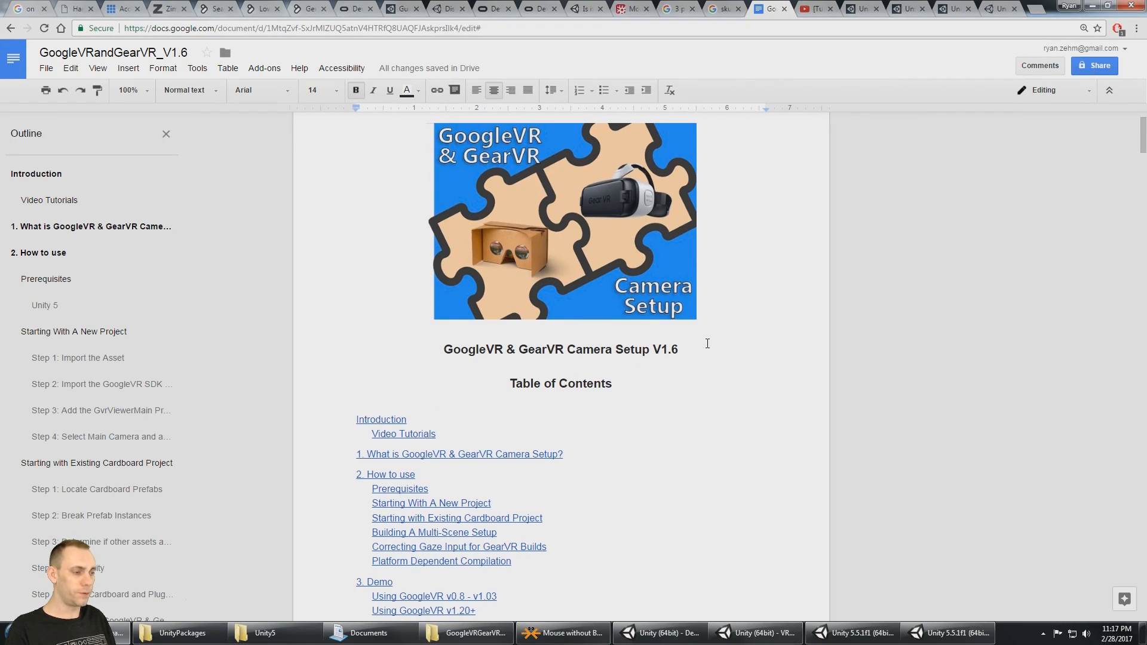
scroll(down, 3)
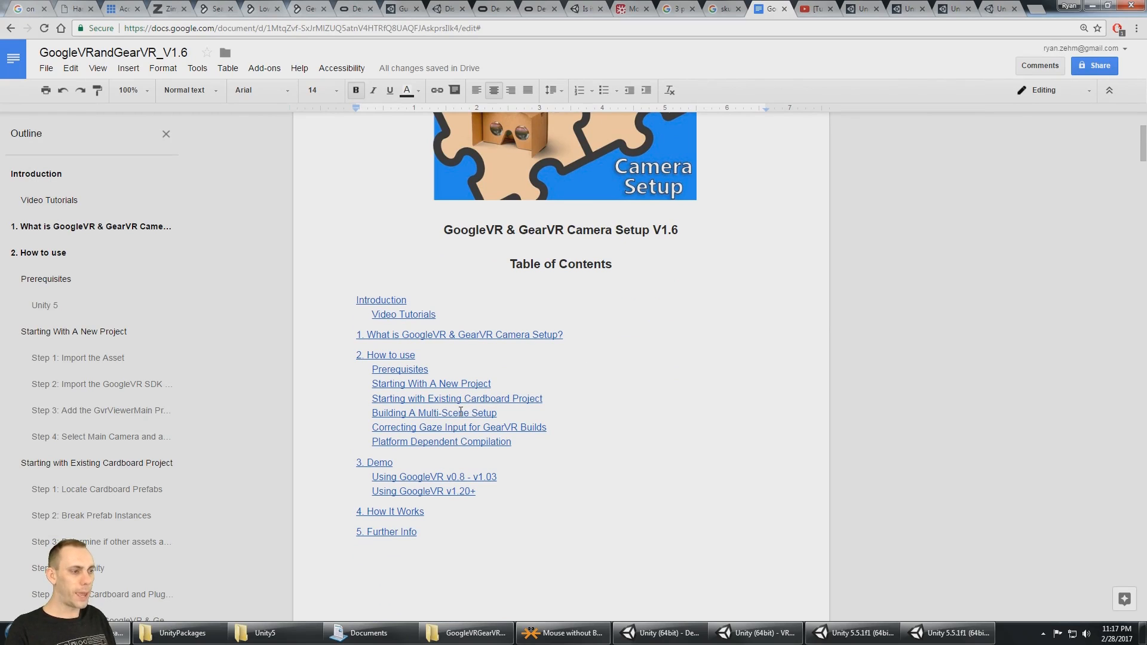
click(434, 413)
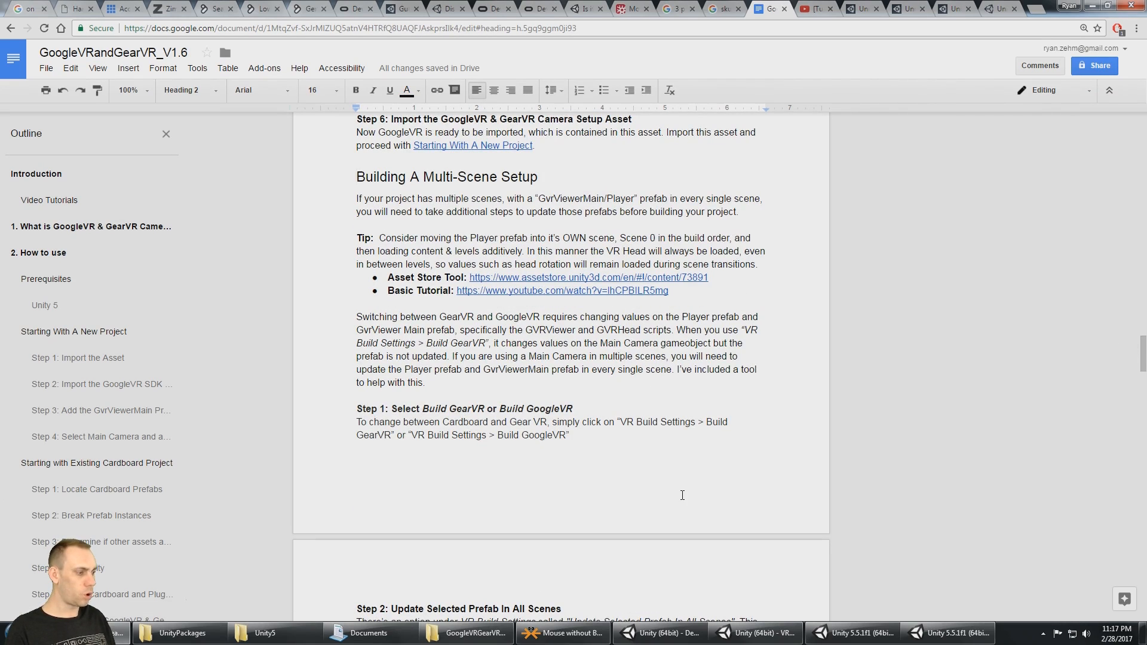
Step: Switch to Unity and inspect GvrViewerMain, PlayerGvr103 and its Main Camera child
click(851, 633)
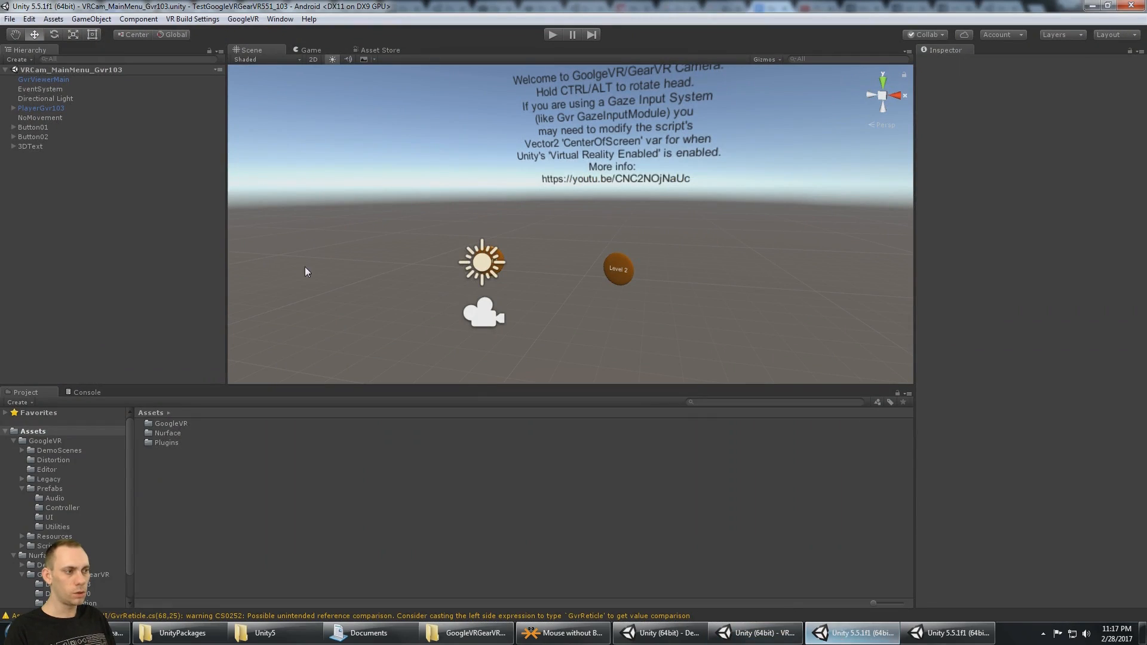
click(43, 79)
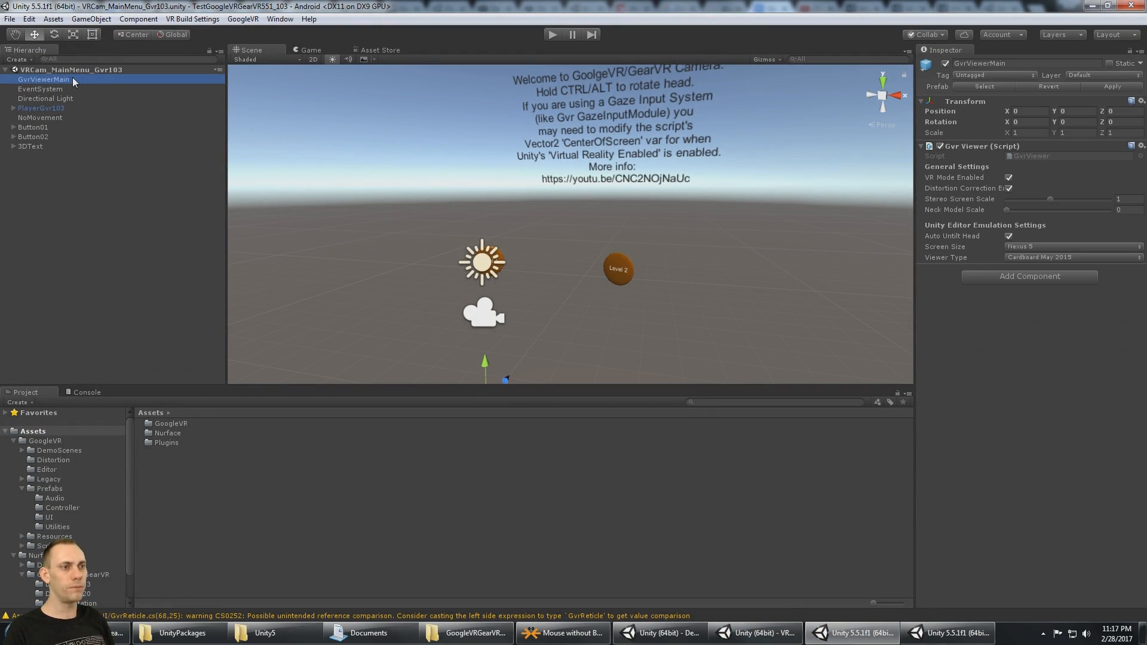
mouse_move(85, 108)
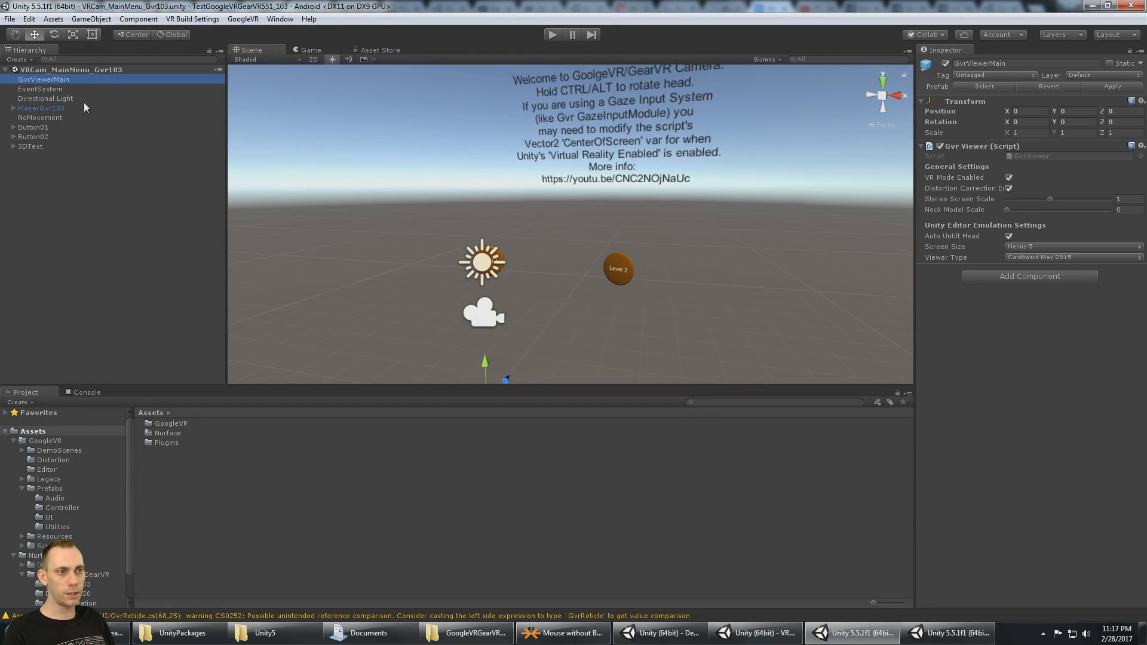
click(41, 107)
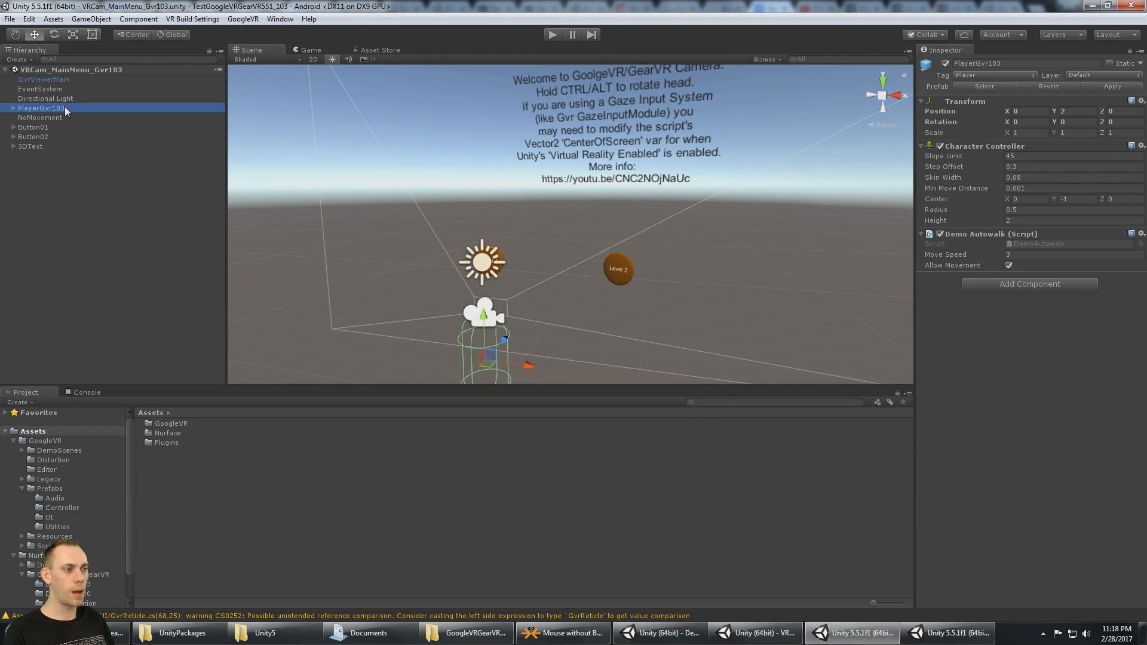
click(13, 108)
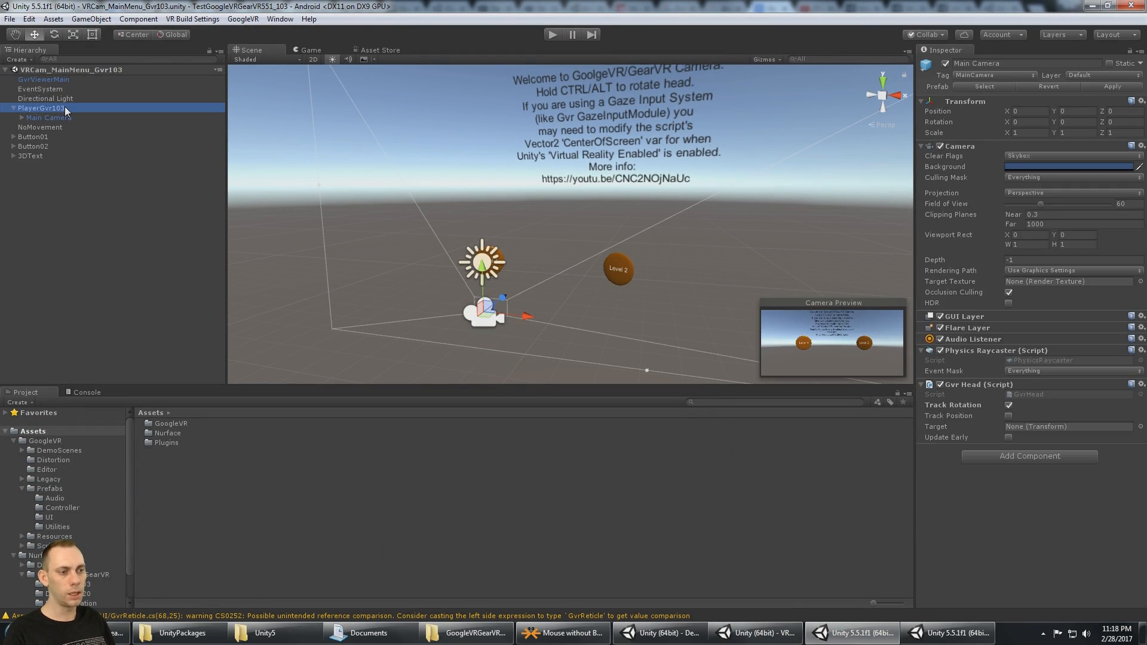
click(41, 107)
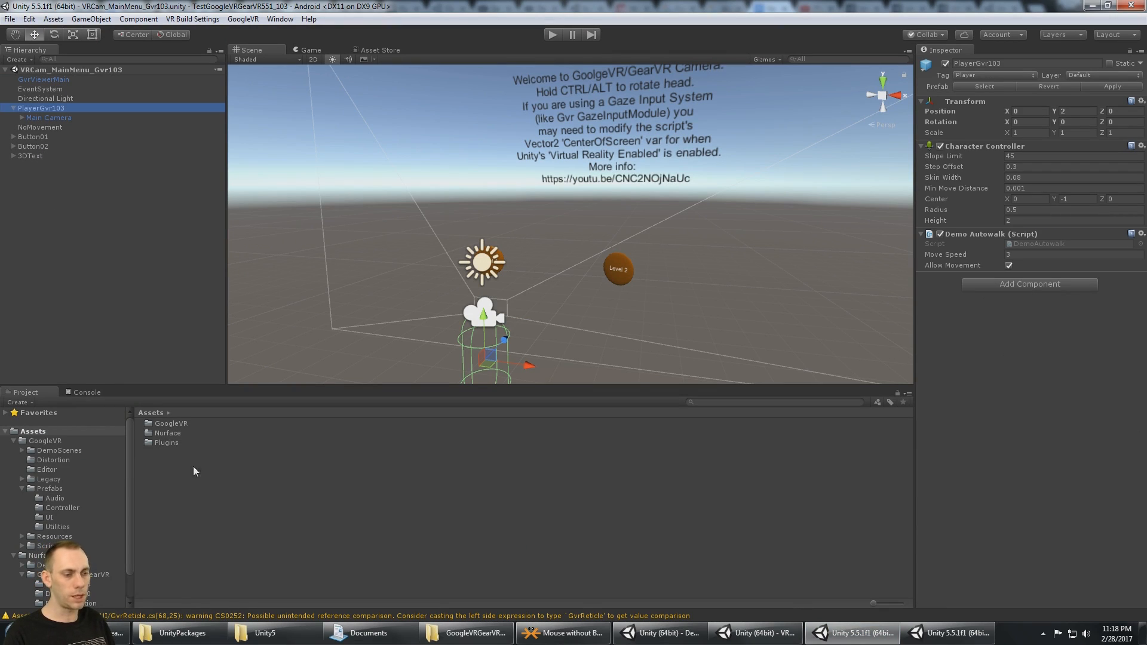
mouse_move(132, 530)
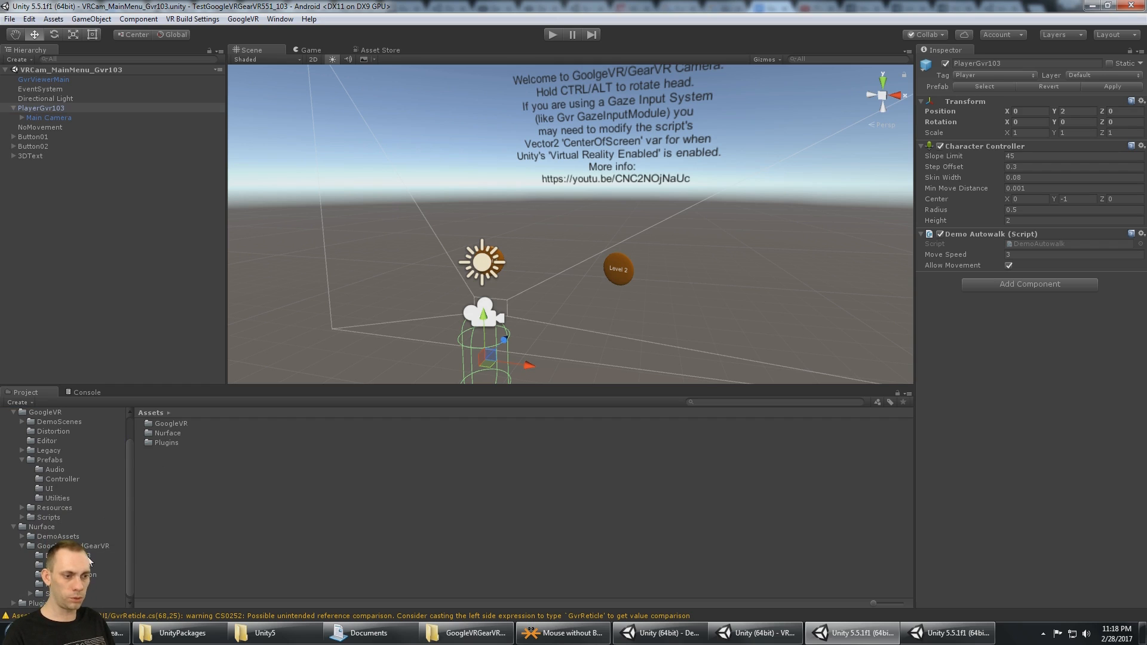
Step: Open VRCam_Level02_Gvr103 from the DemoGvr103 folder and show the Asset Store panel
click(80, 555)
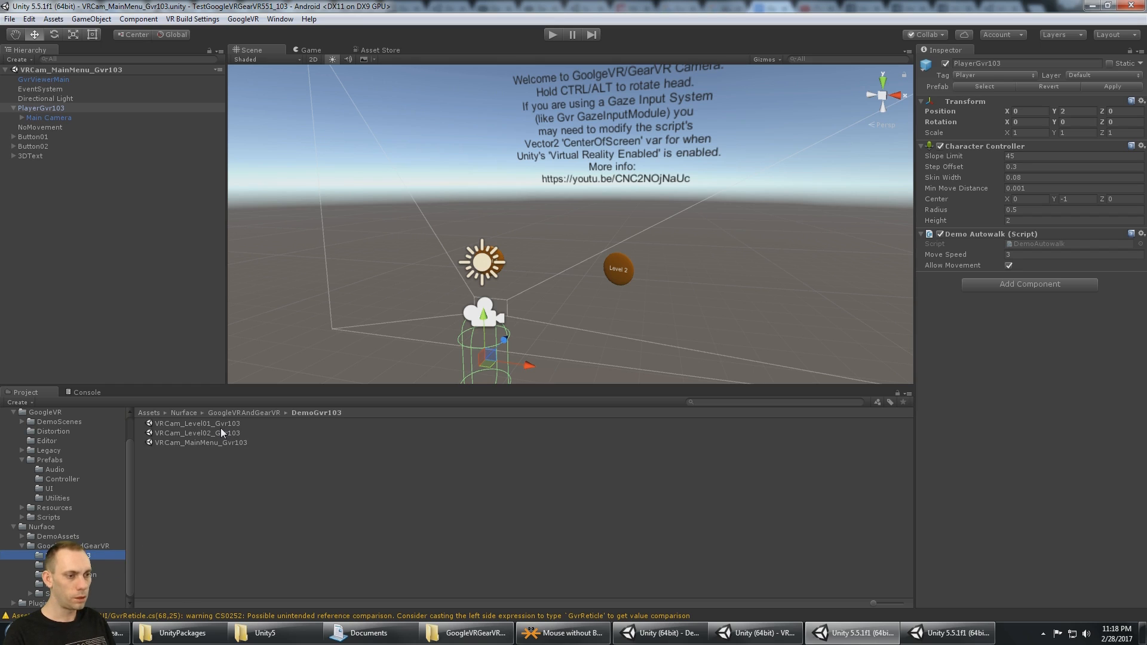
click(202, 442)
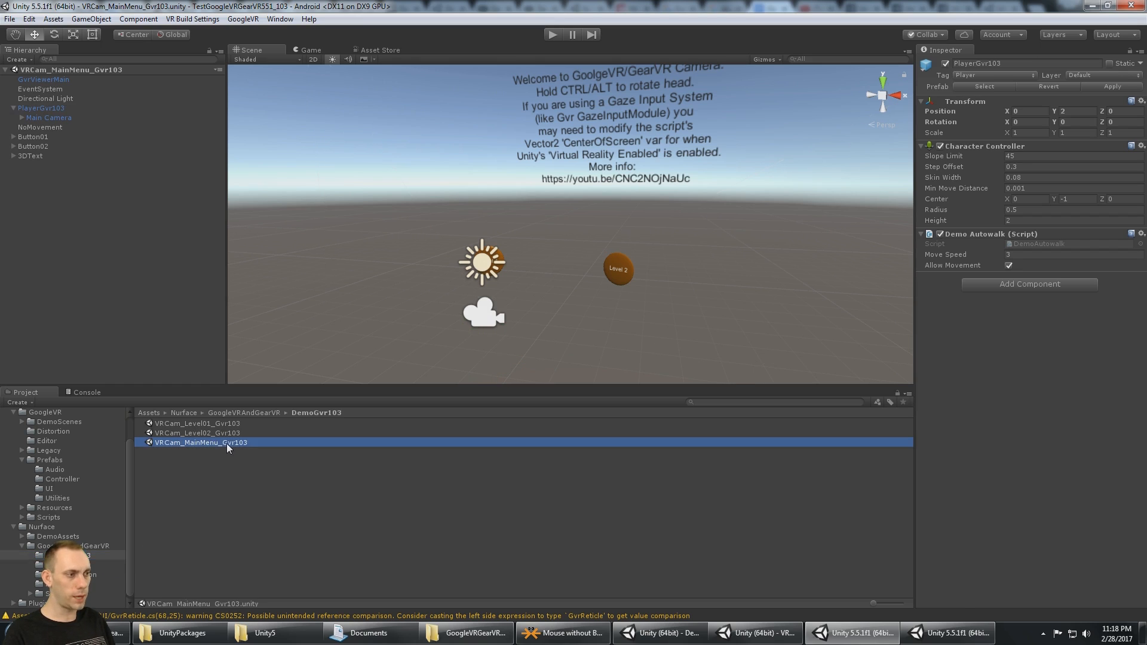
click(198, 443)
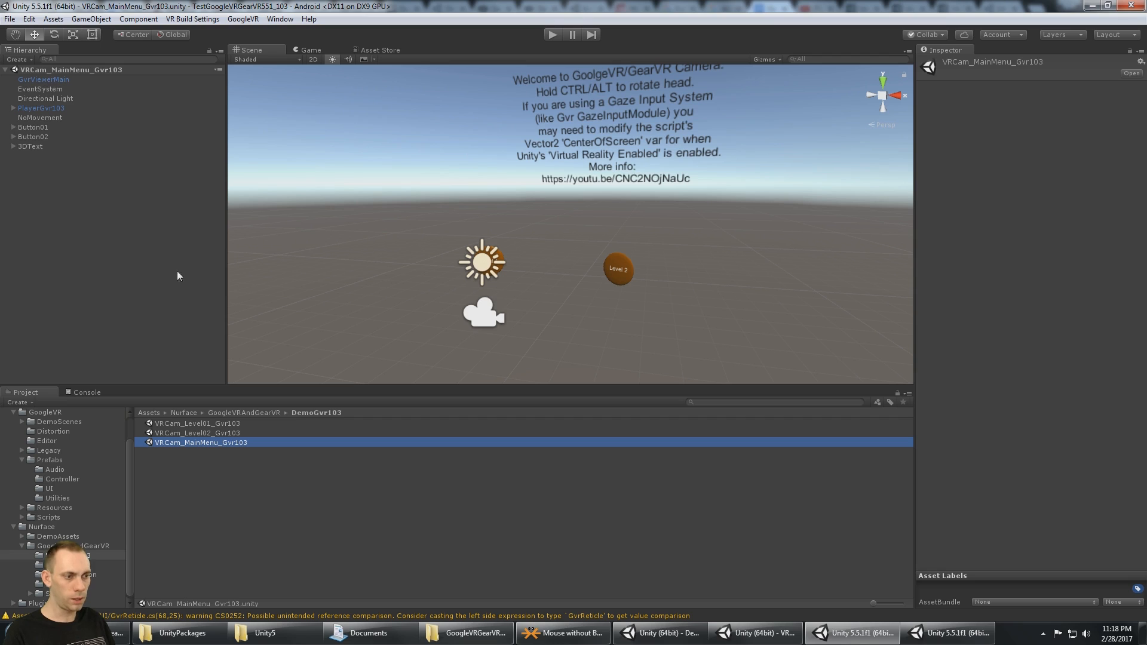
double_click(196, 423)
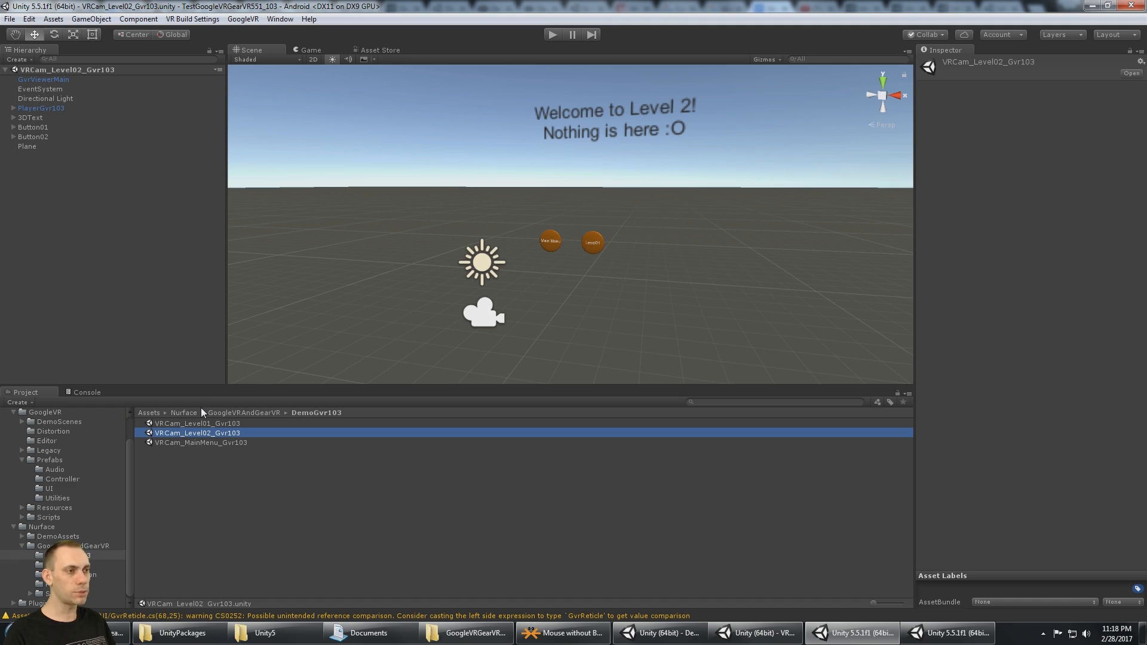
click(380, 49)
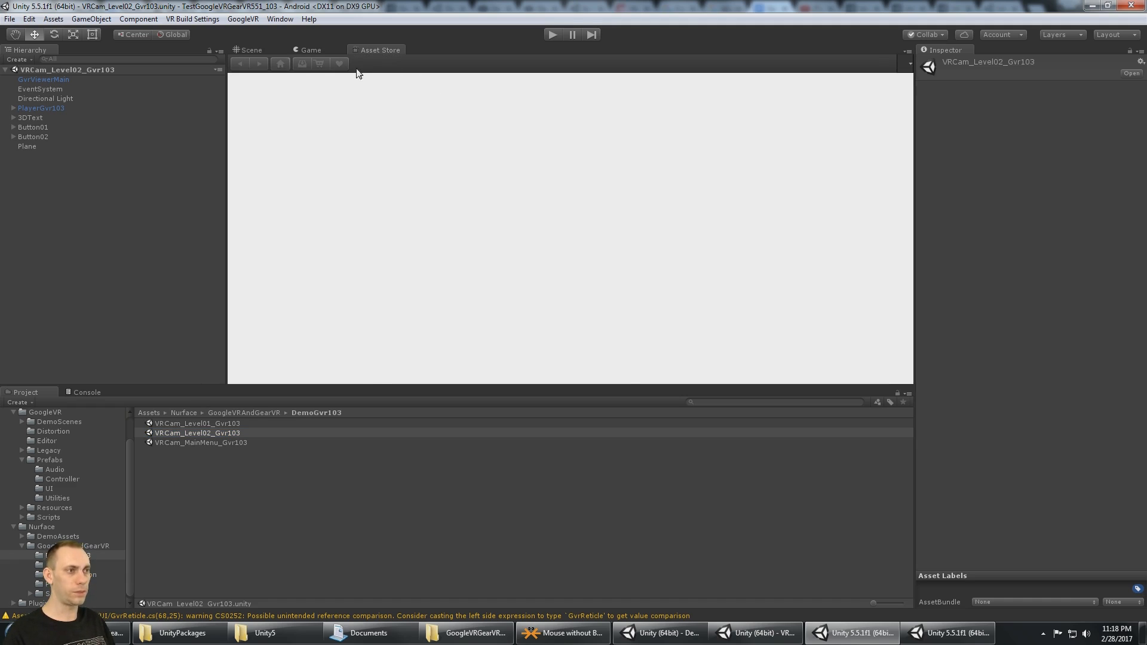
Step: Search the Asset Store for 'add' and open the Additive Scene Manager page
click(380, 49)
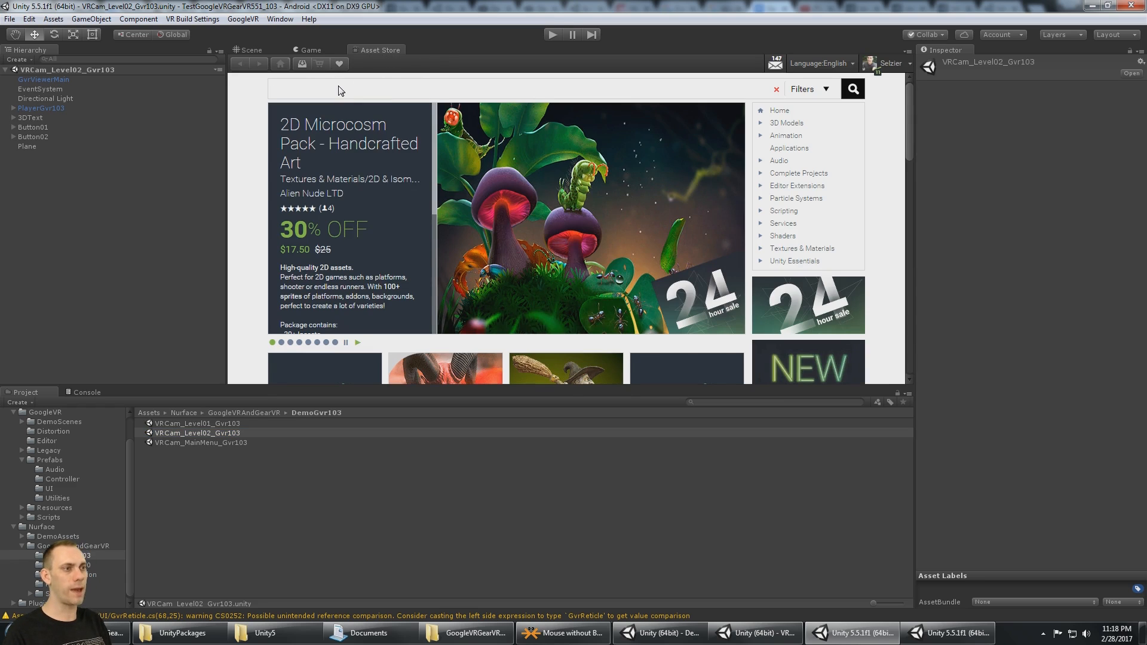
text(addi)
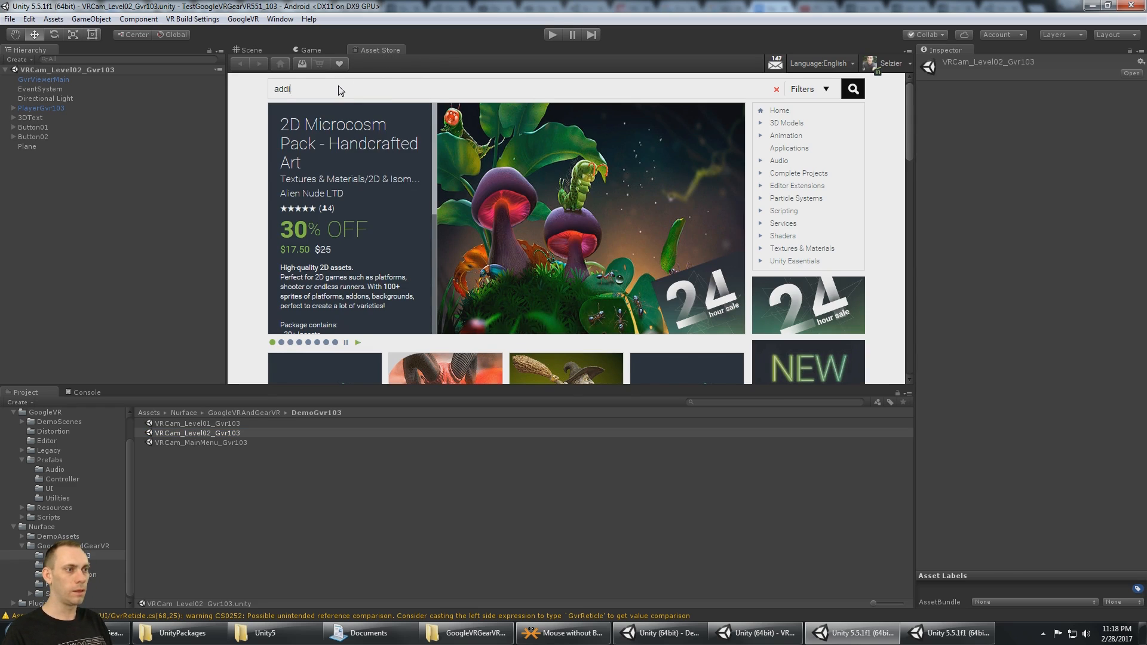
click(809, 88)
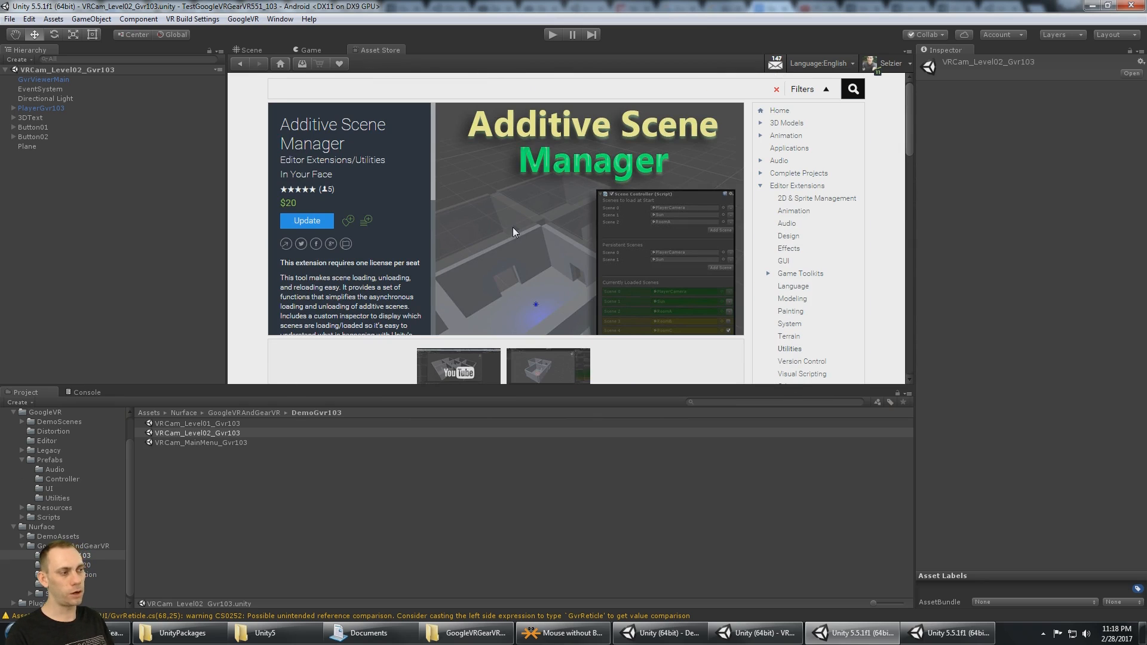
mouse_move(671, 222)
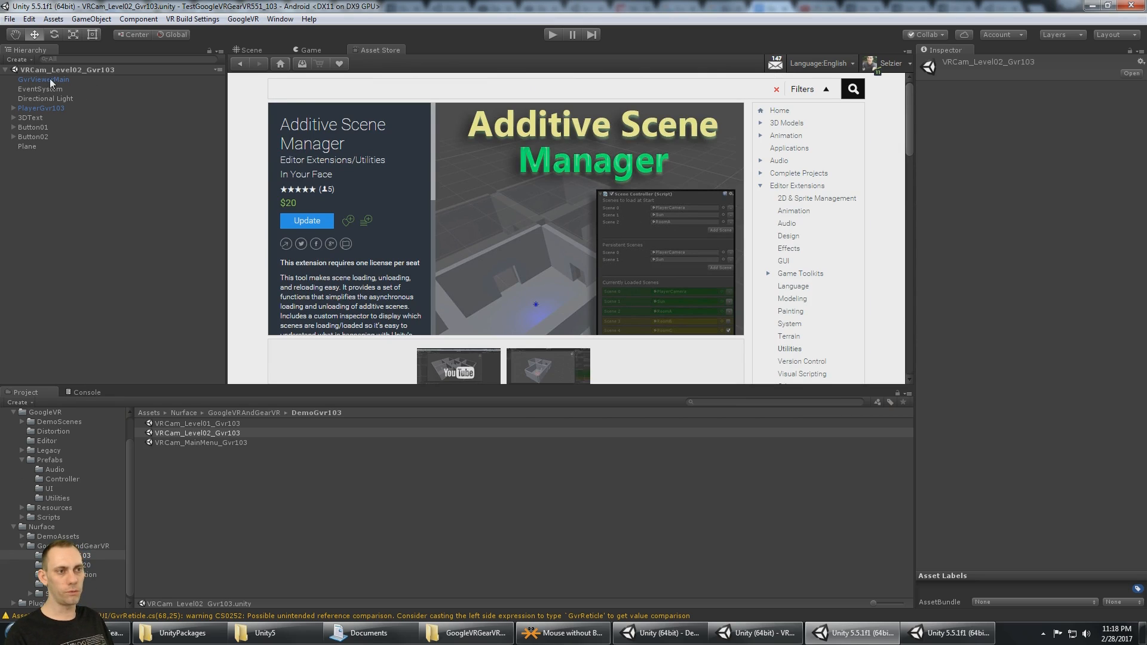
Step: Inspect the player object, check the Build Settings scene list, then inspect the player prefab
click(41, 108)
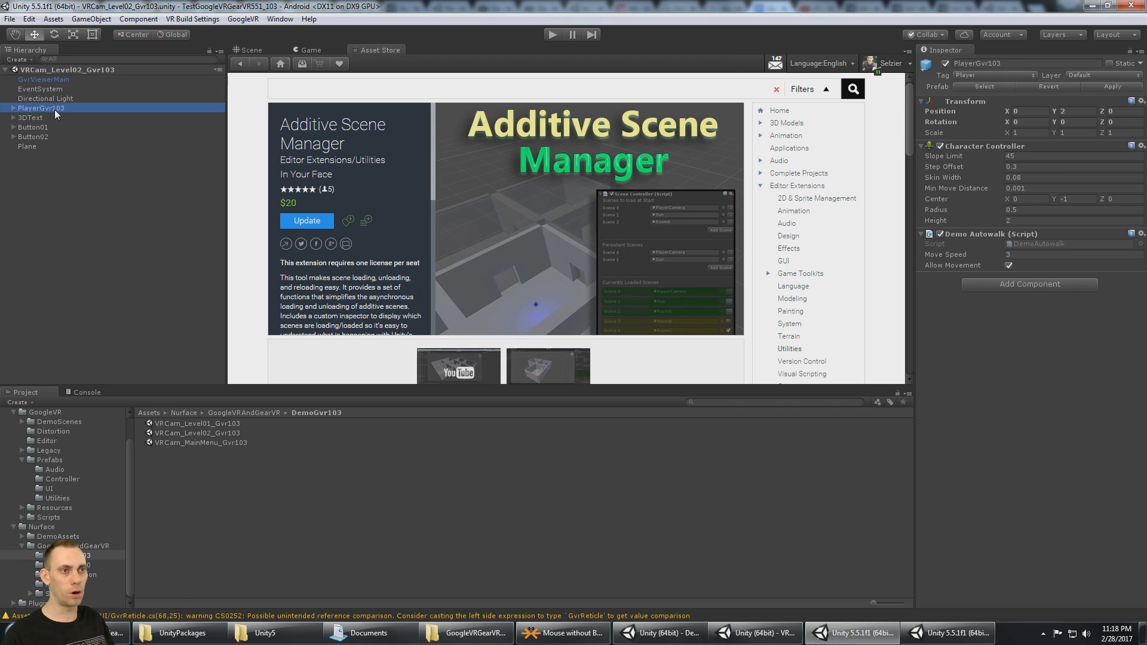
click(9, 18)
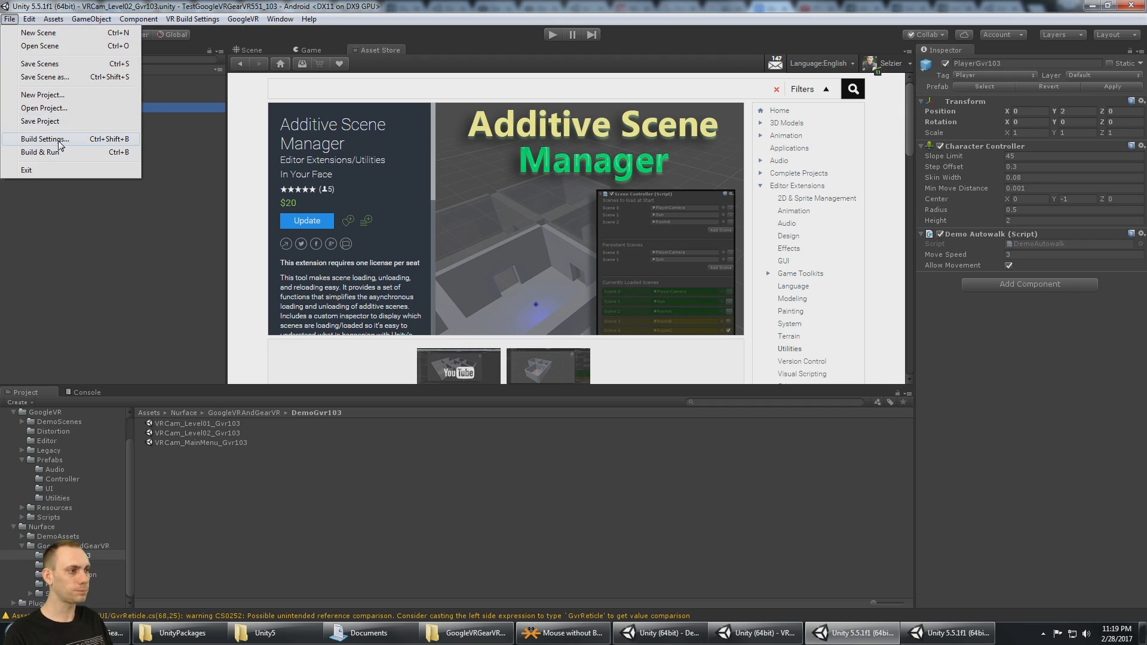
click(43, 139)
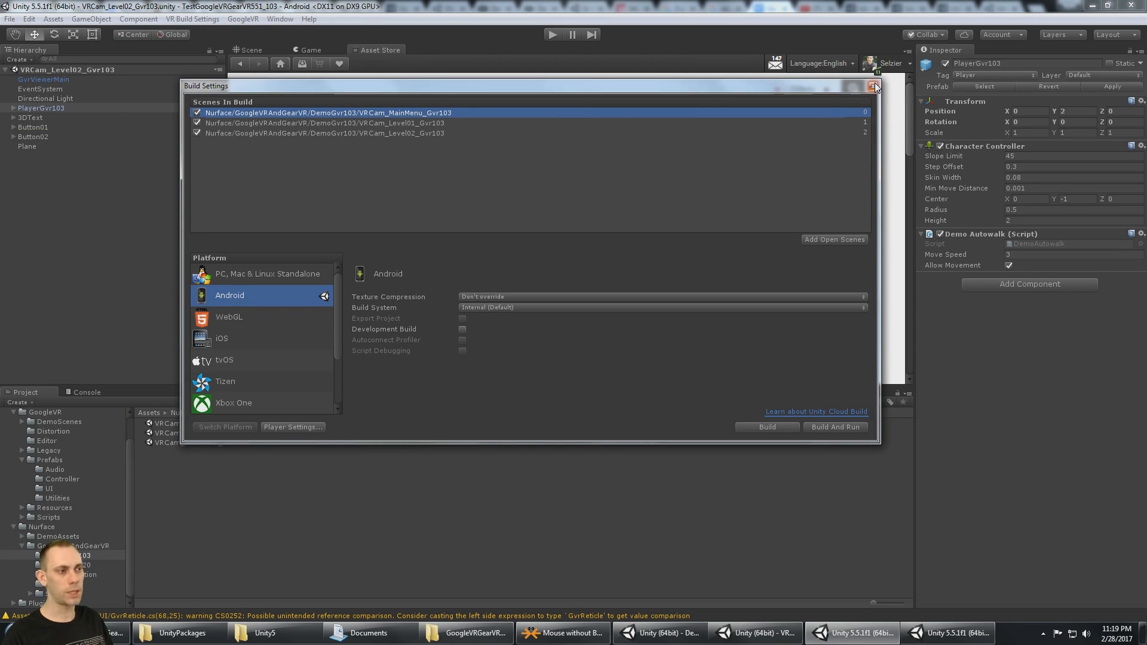
click(876, 86)
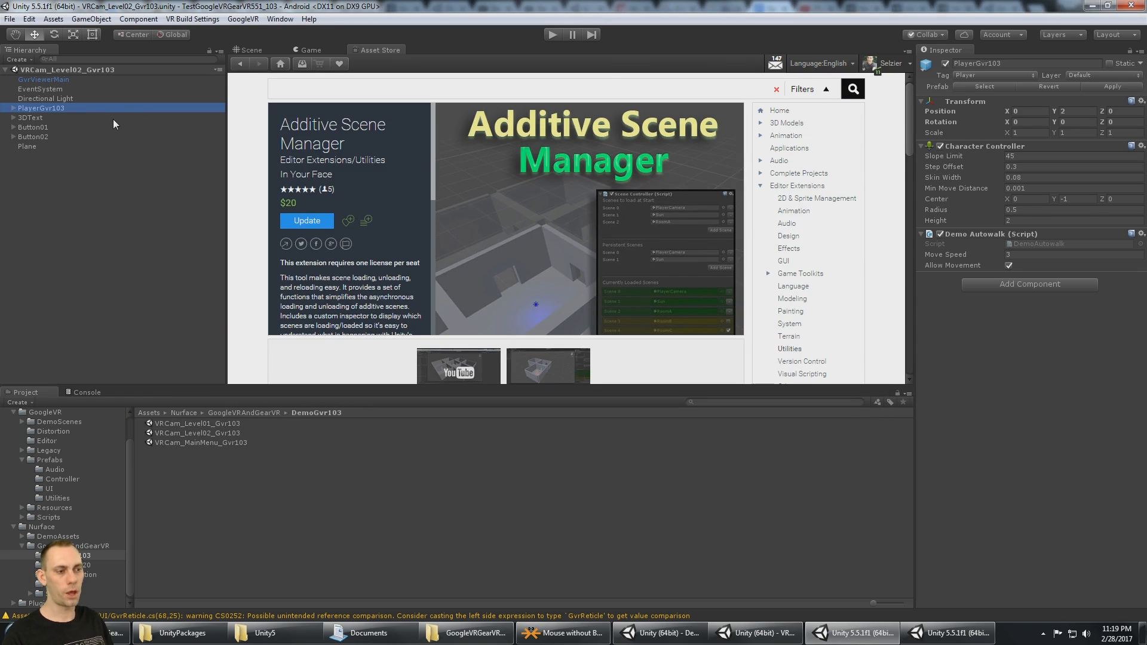
mouse_move(189, 209)
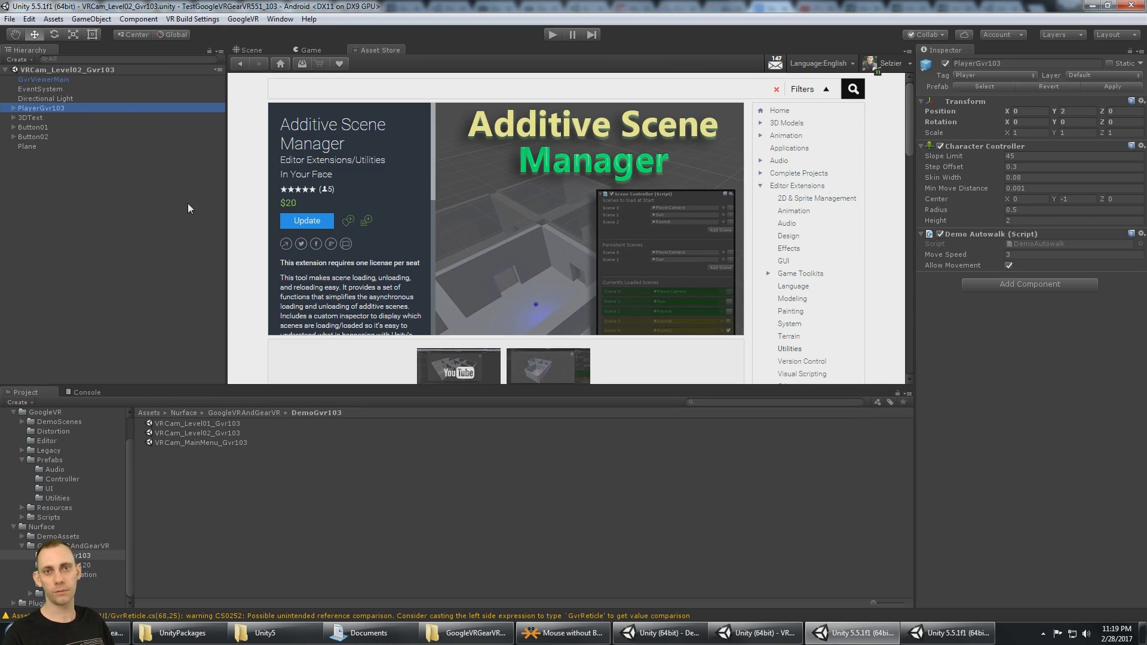
mouse_move(229, 433)
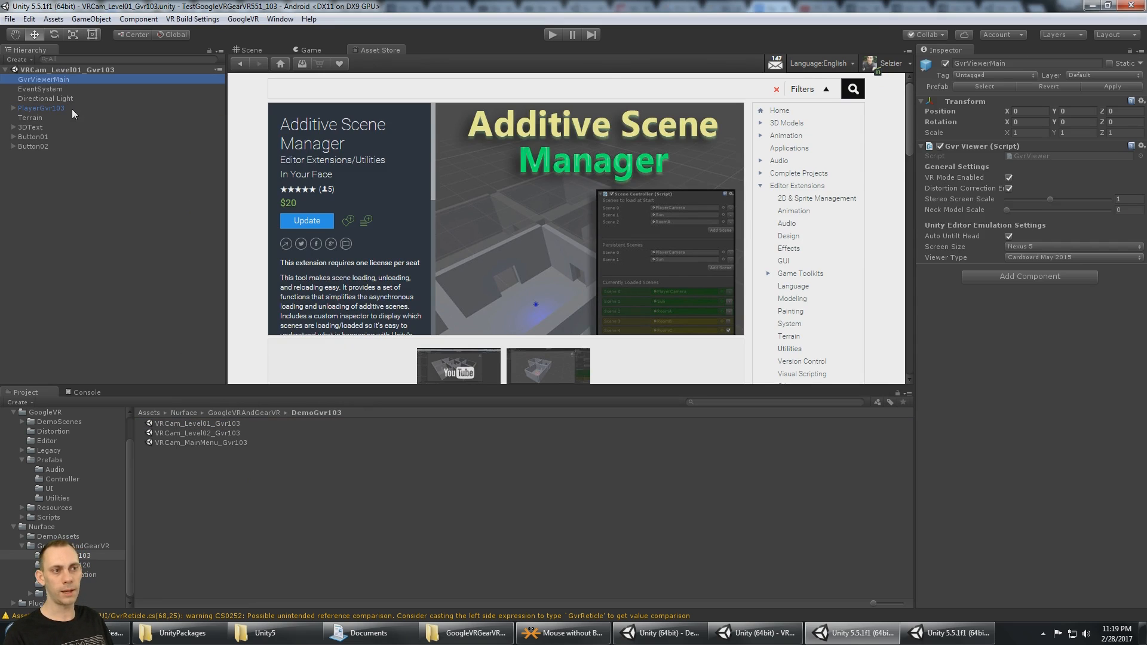
click(40, 109)
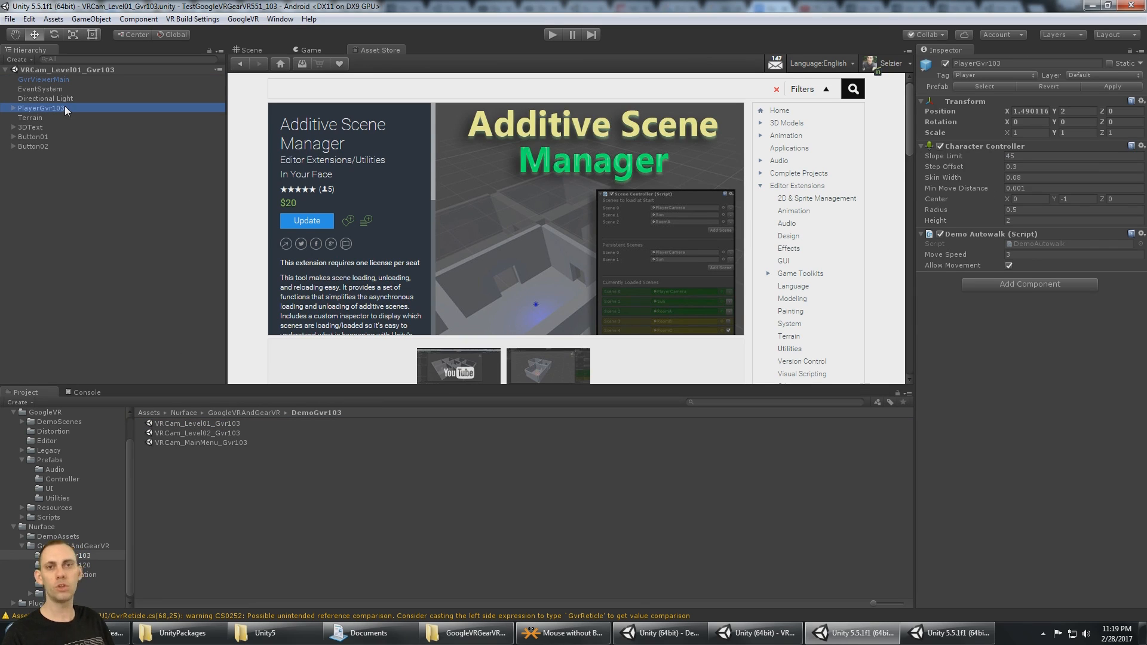
mouse_move(71, 121)
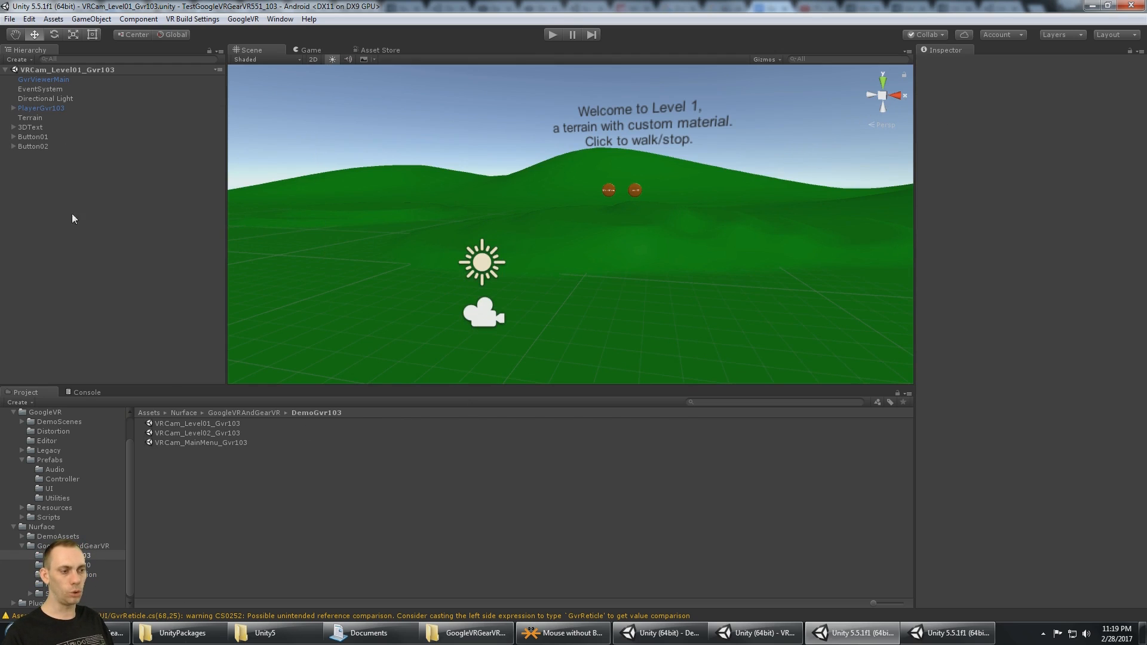
Step: Inspect Level 1's GvrViewerMain, PlayerGvr103 and Main Camera, then open VRCam_MainMenu_Gvr103
click(196, 424)
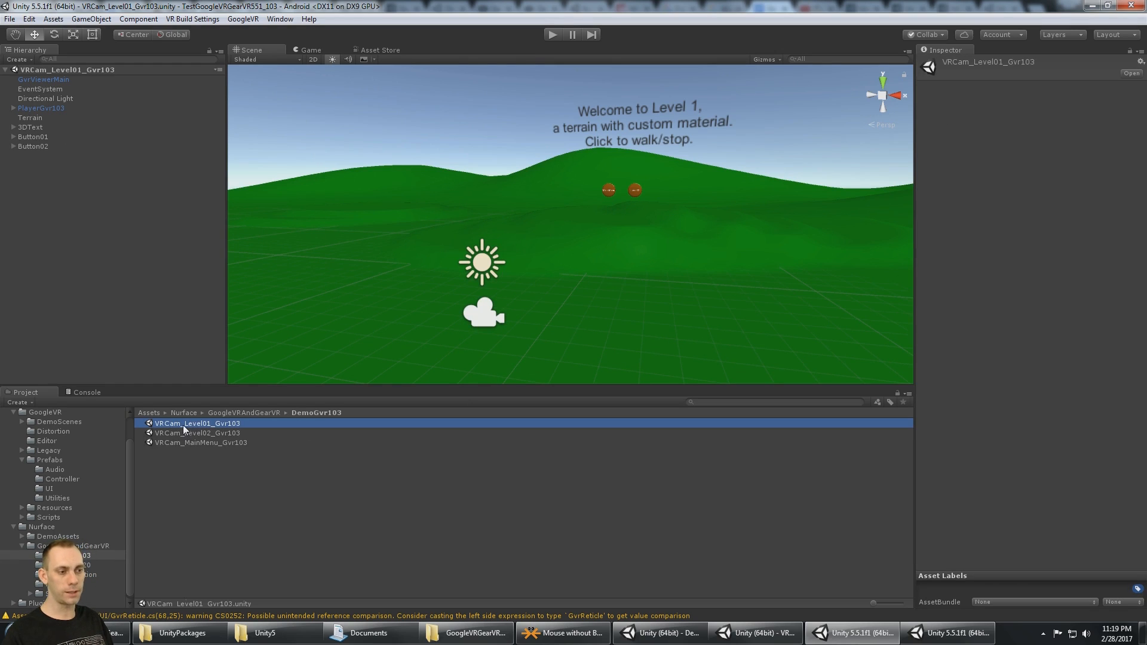
click(43, 79)
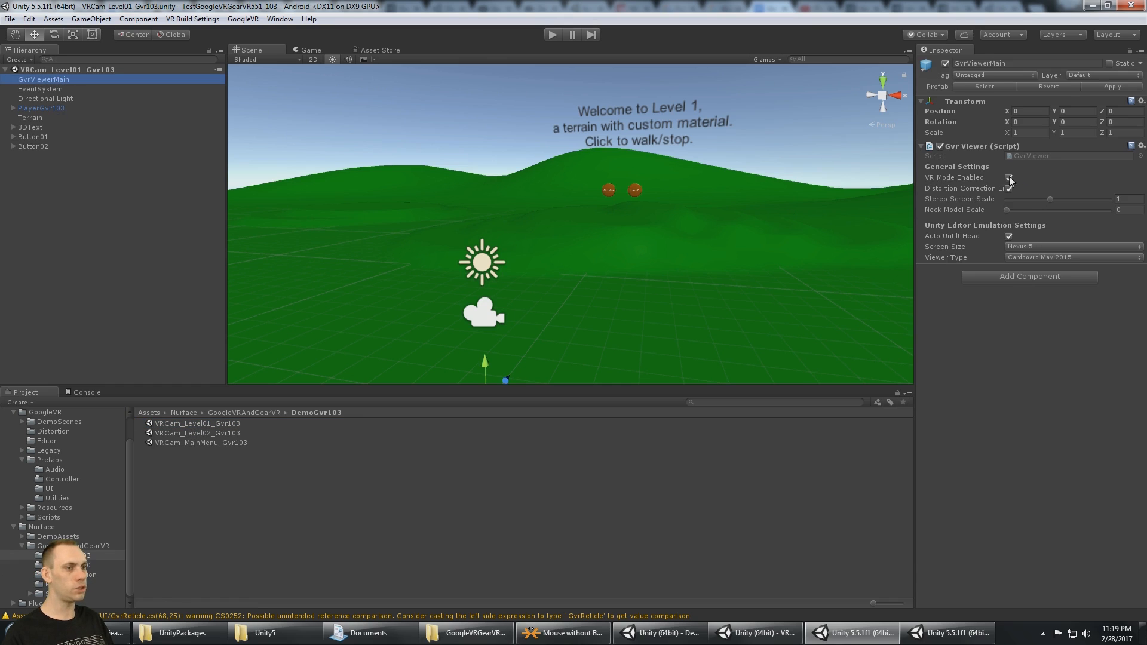
click(42, 108)
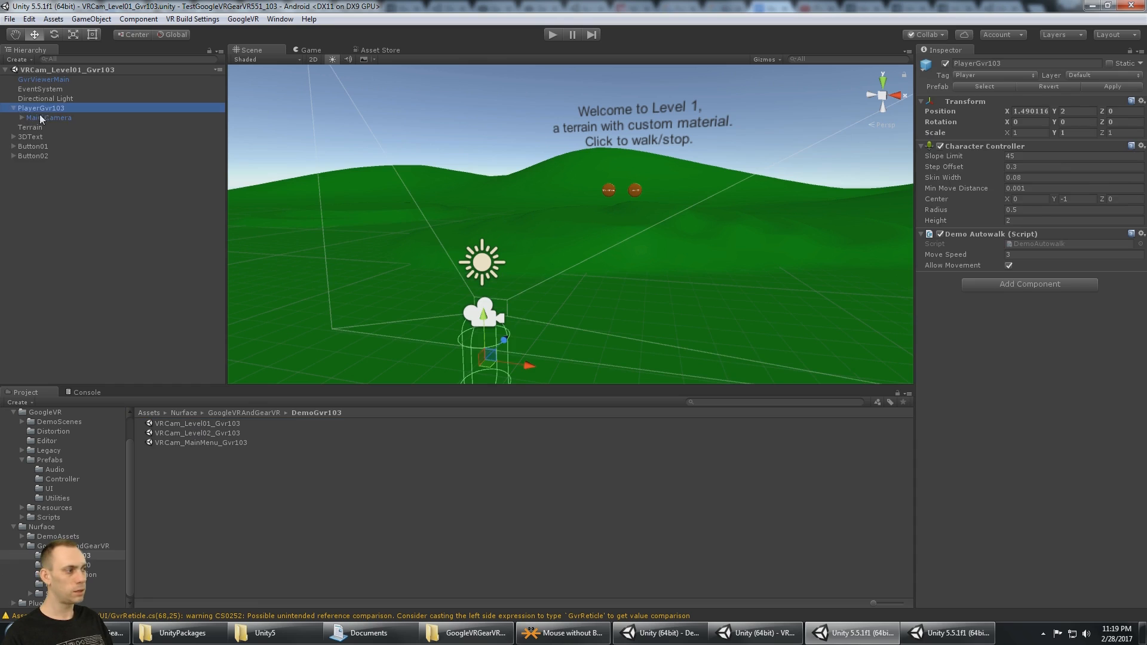
click(49, 117)
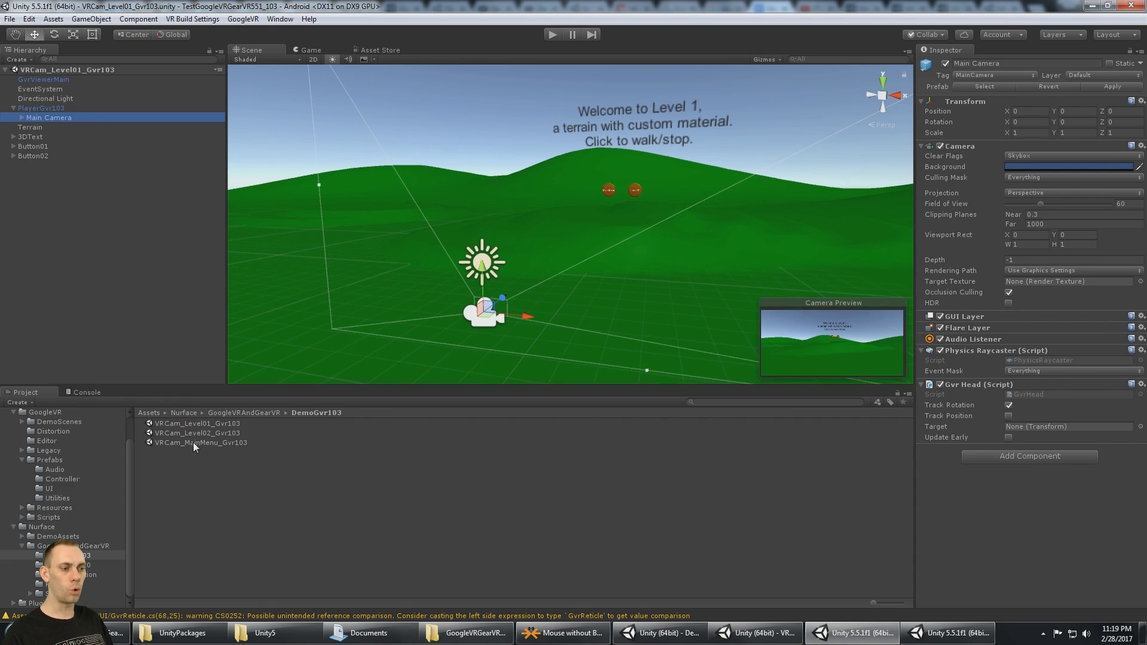
double_click(202, 443)
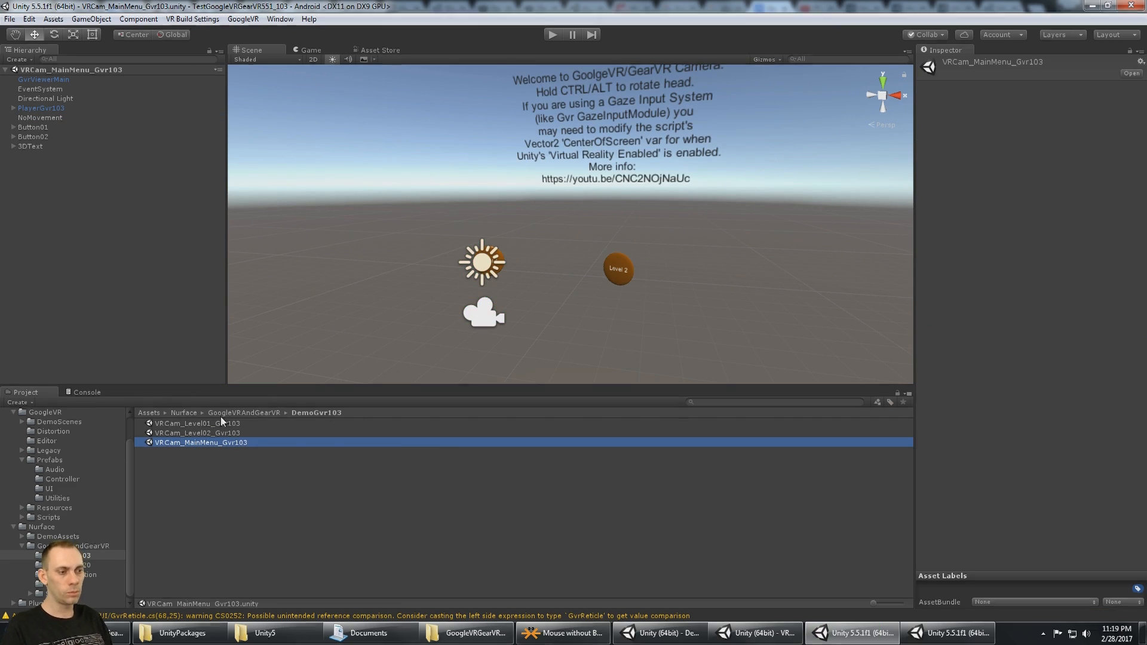
Step: Select GvrViewerMain and run VR Build Settings > Update Selected Prefab In All Scenes
click(192, 18)
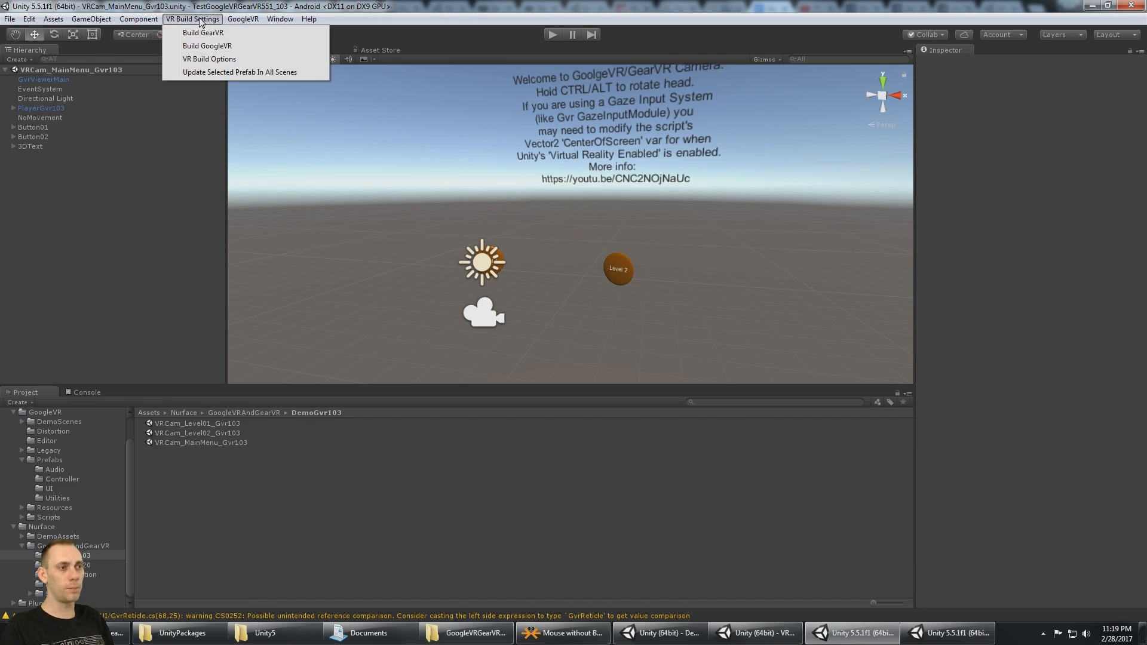
mouse_move(234, 45)
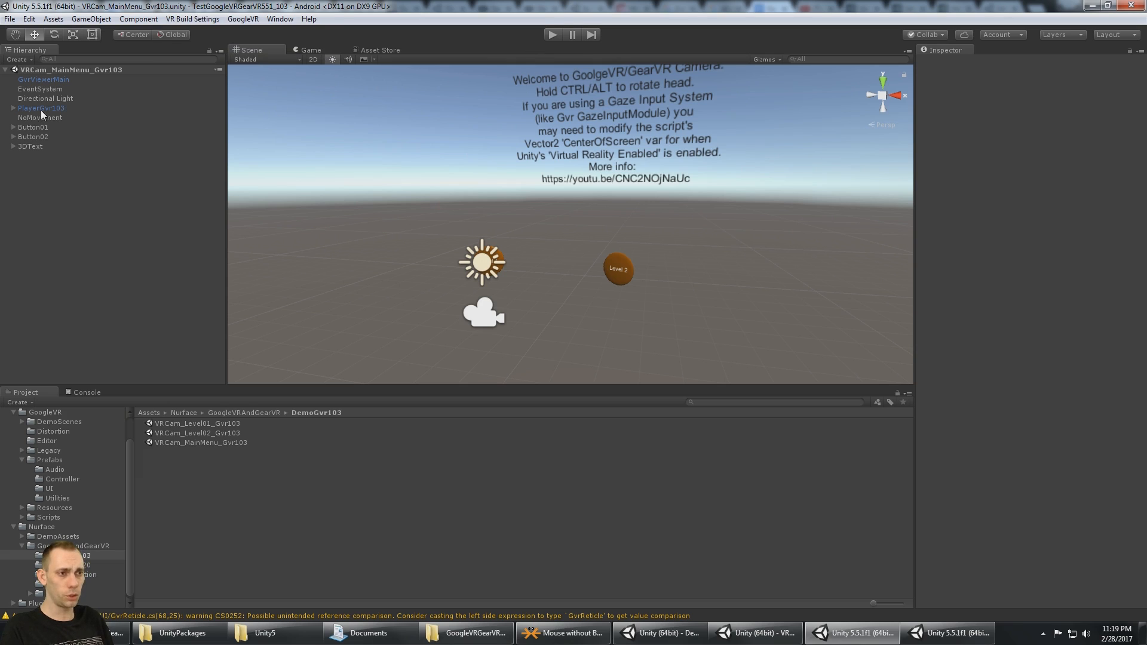
click(42, 108)
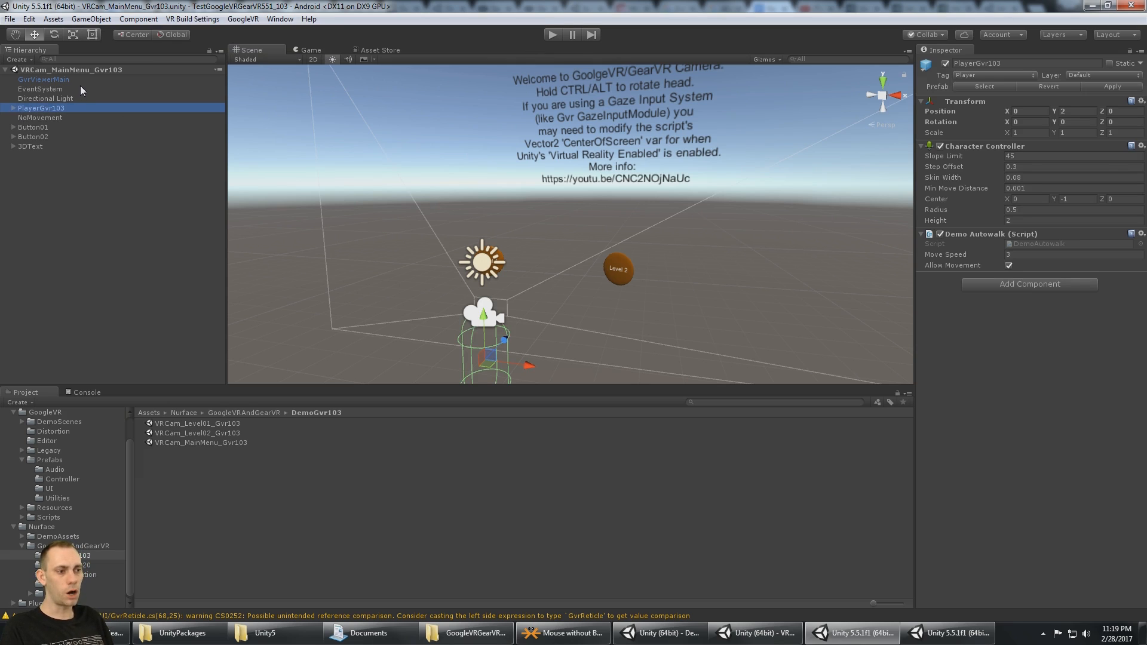
click(42, 79)
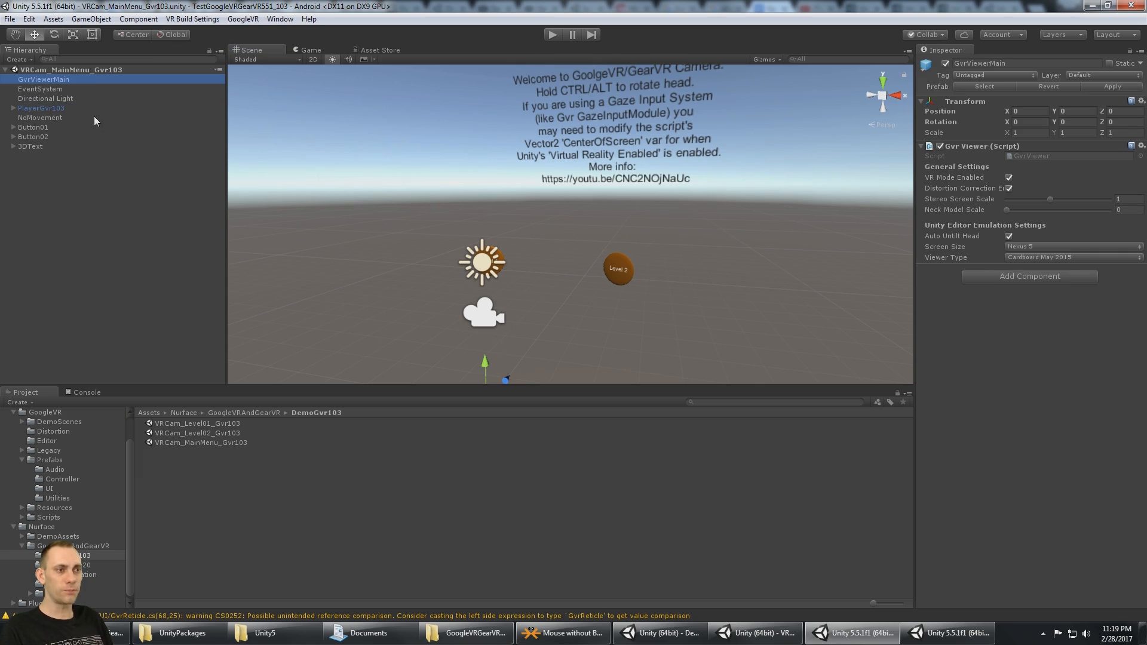
mouse_move(85, 93)
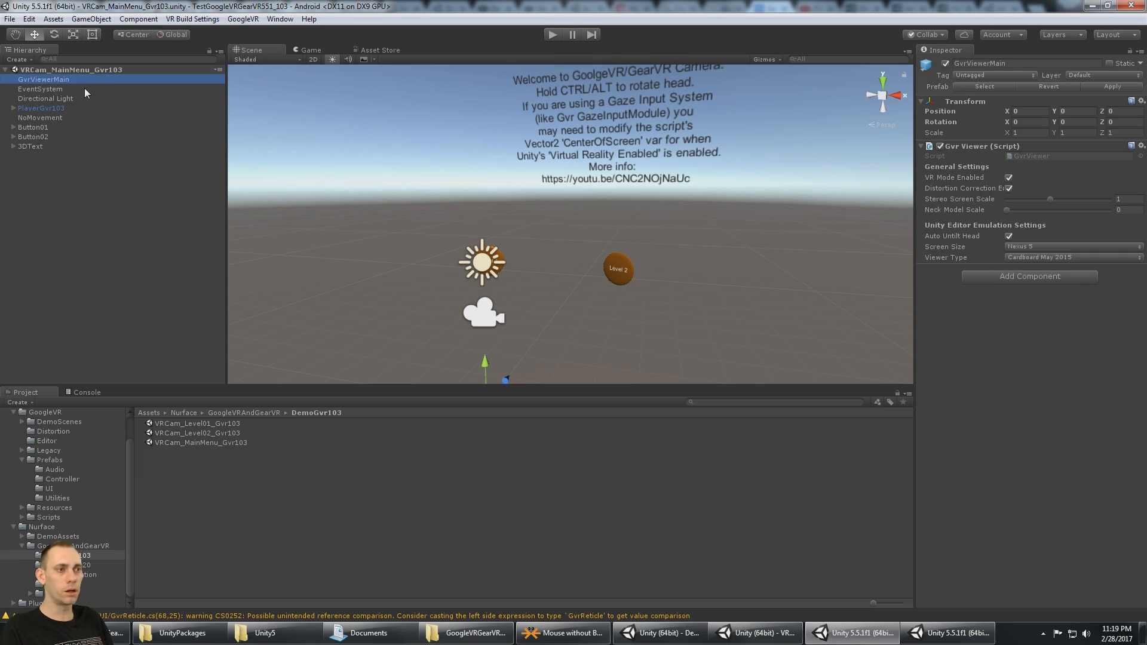
mouse_move(169, 300)
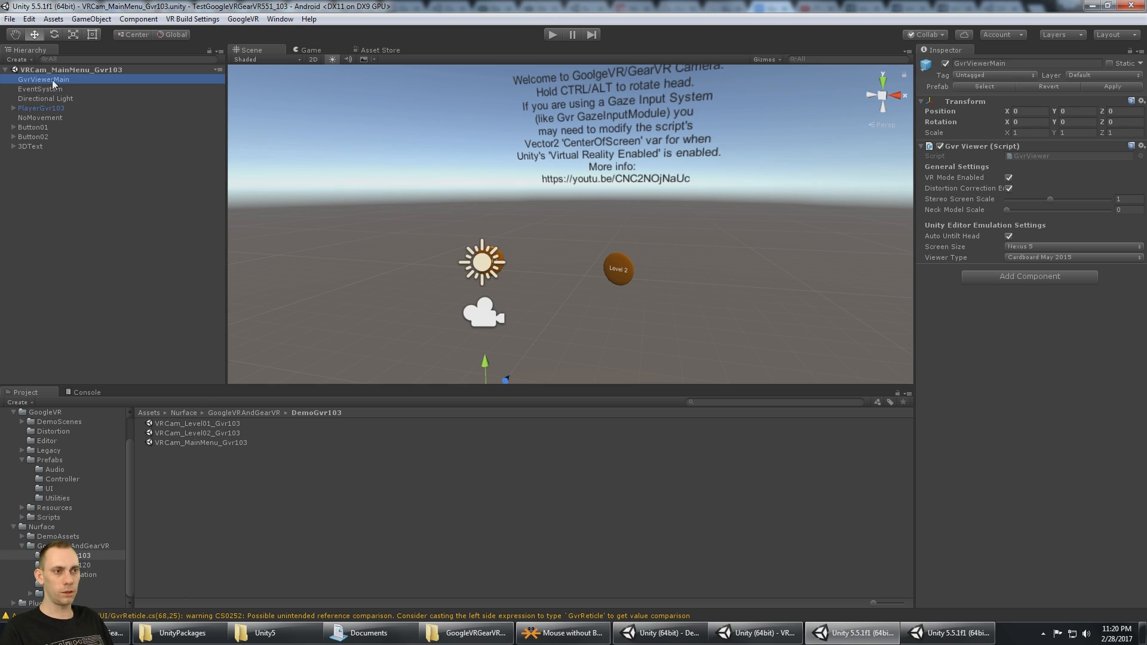
mouse_move(212, 33)
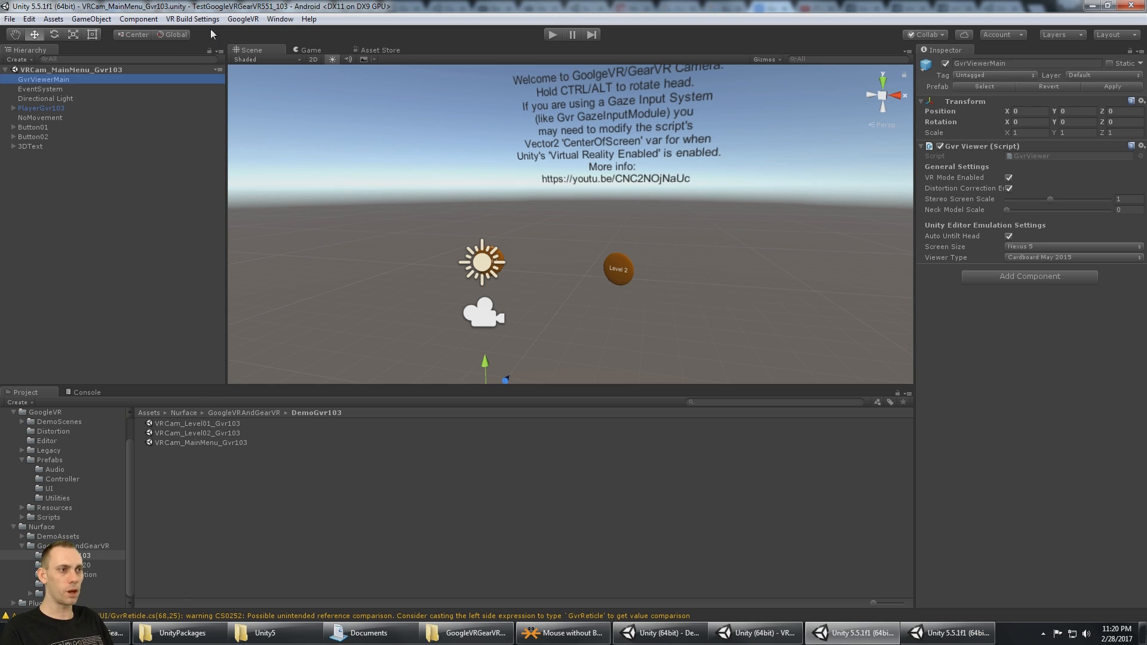
click(192, 18)
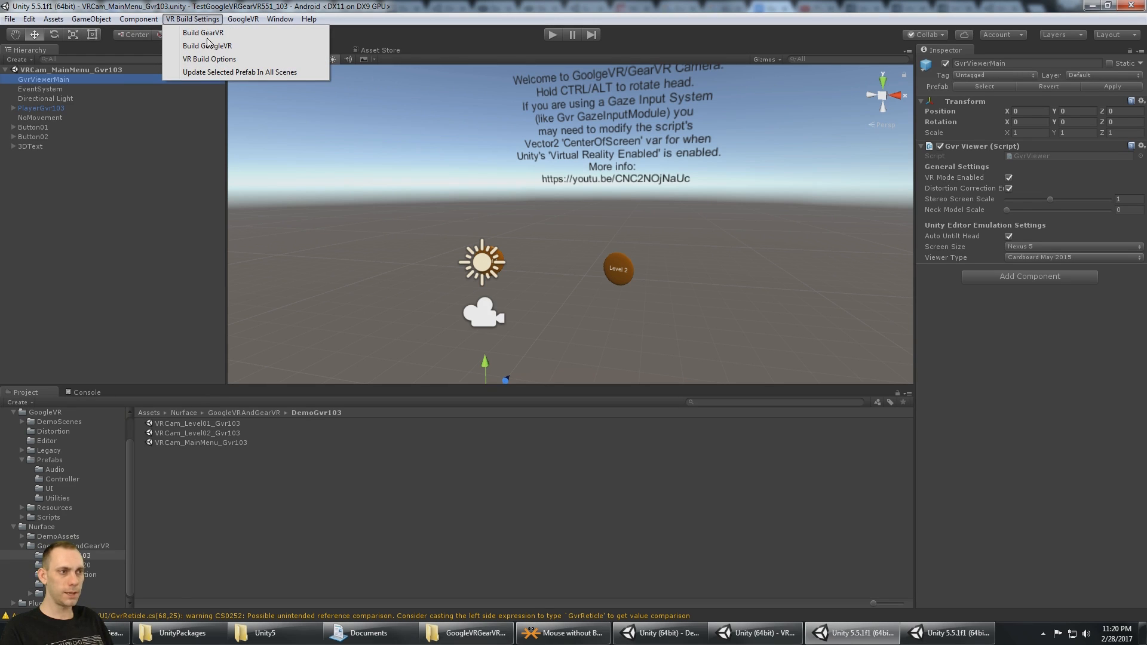
mouse_move(239, 72)
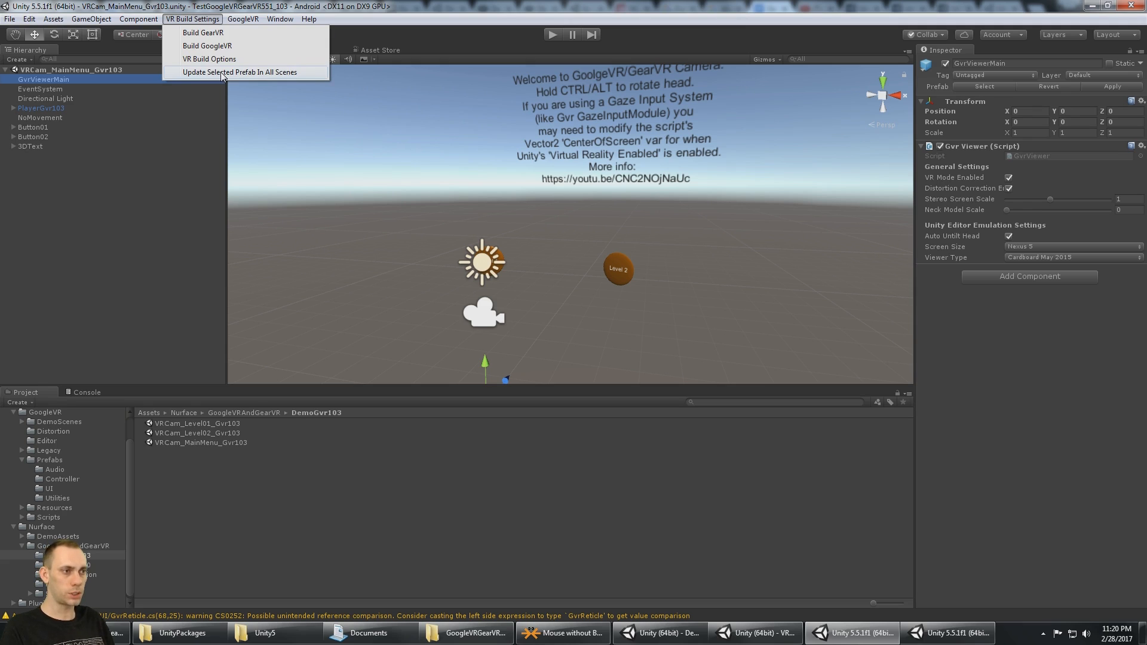
click(239, 72)
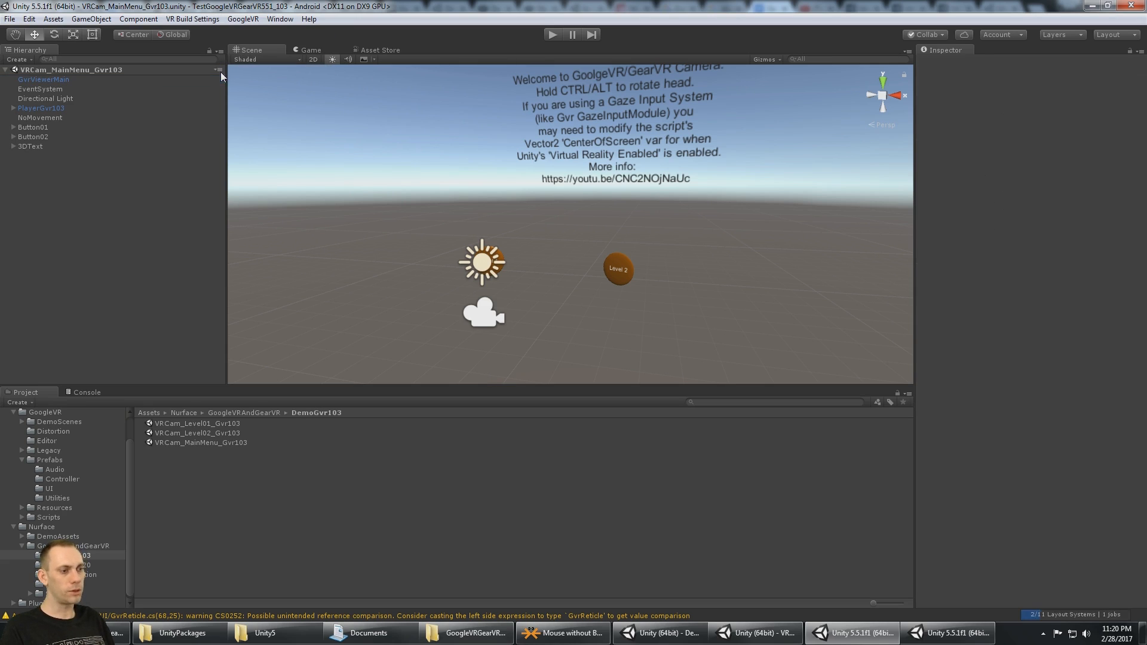
mouse_move(207, 453)
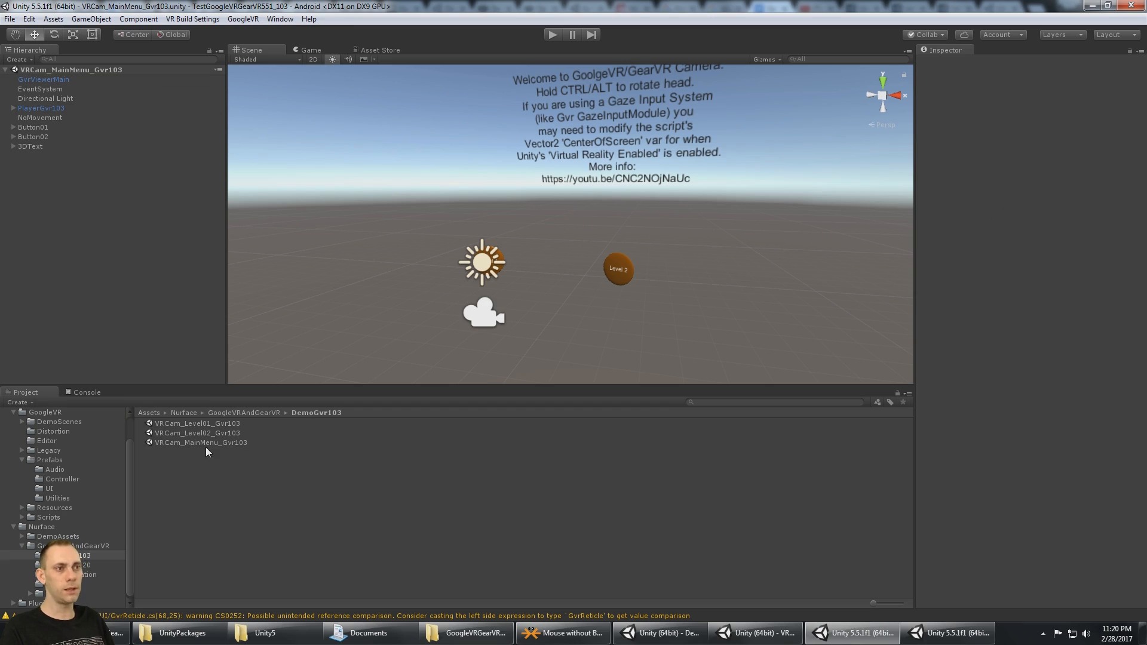
Step: Confirm Build Settings lists the main menu, Level 1 and Level 2 scenes, then close it
click(10, 18)
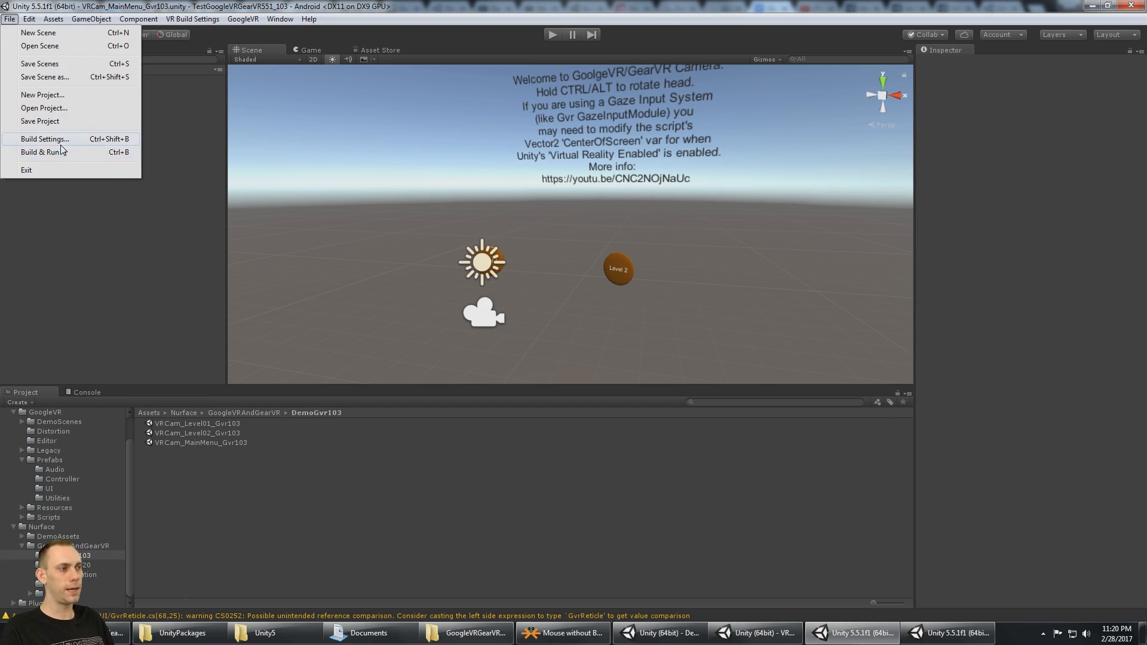
click(44, 139)
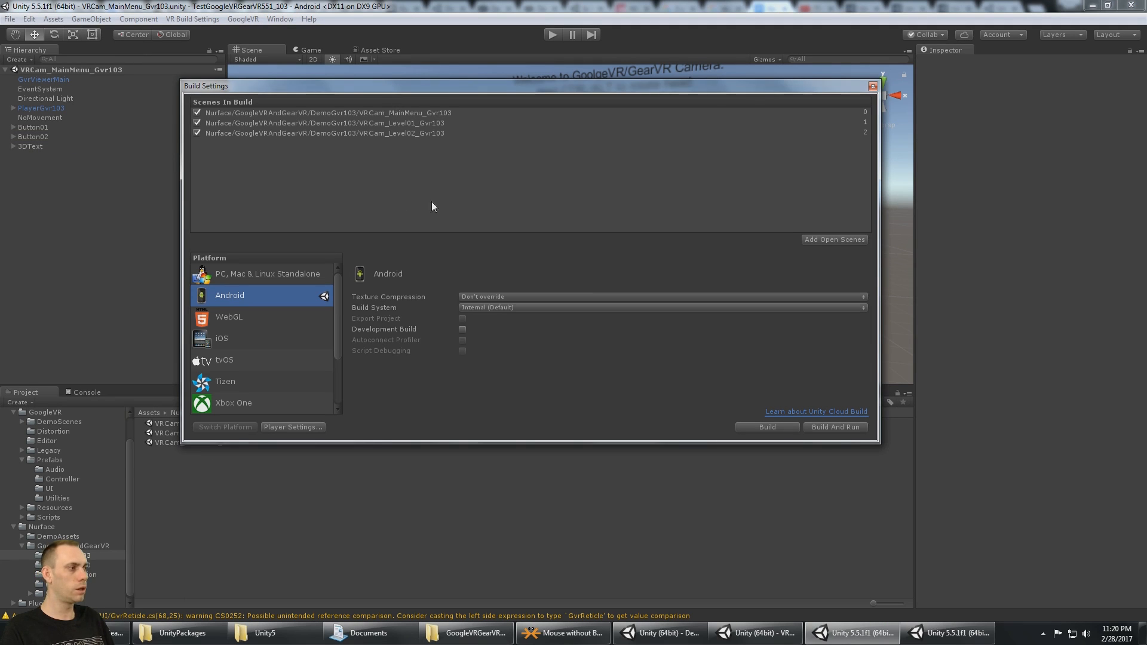
click(873, 85)
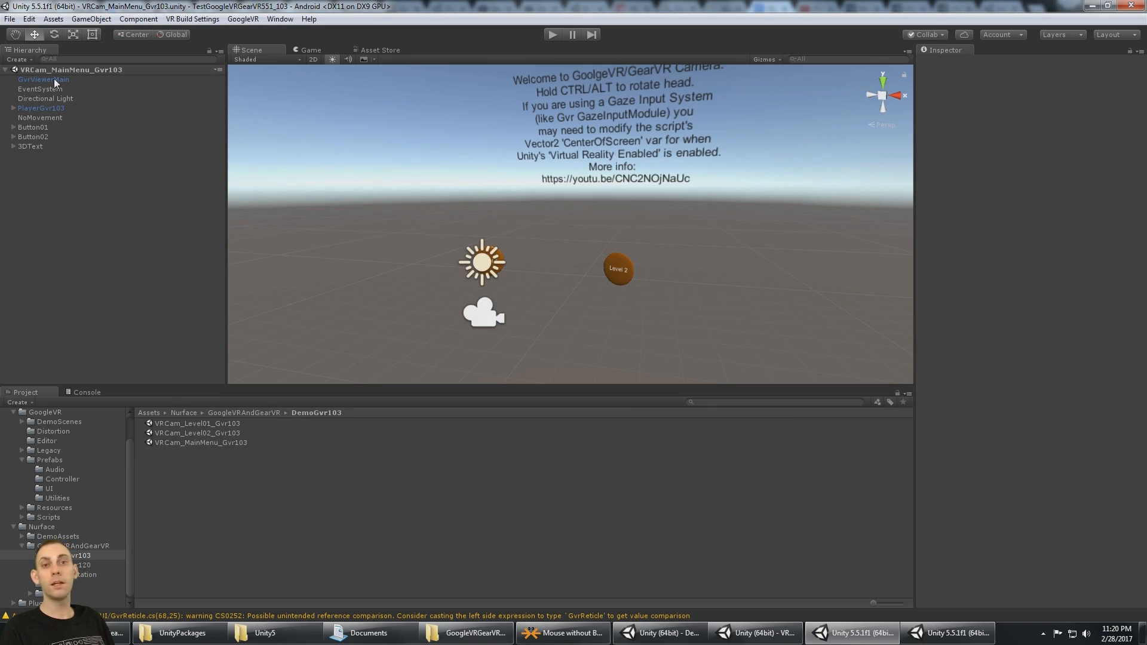
Step: Push PlayerGvr103 to all scenes, then open VRCam_Level01_Gvr103 and run it in Play mode
click(43, 78)
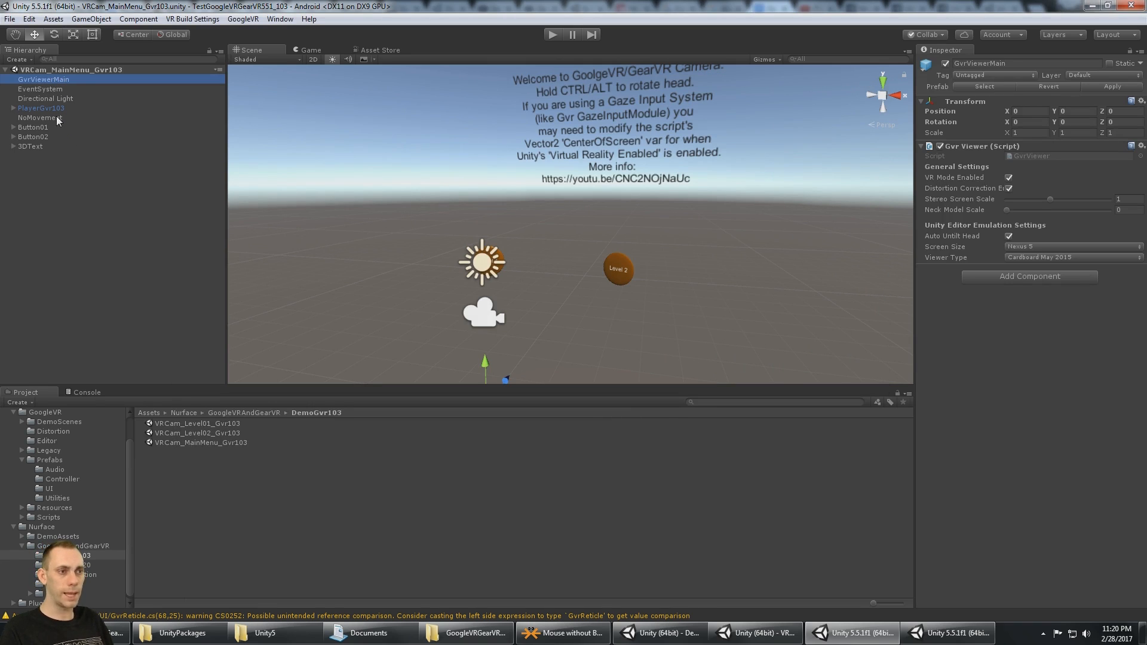
click(41, 107)
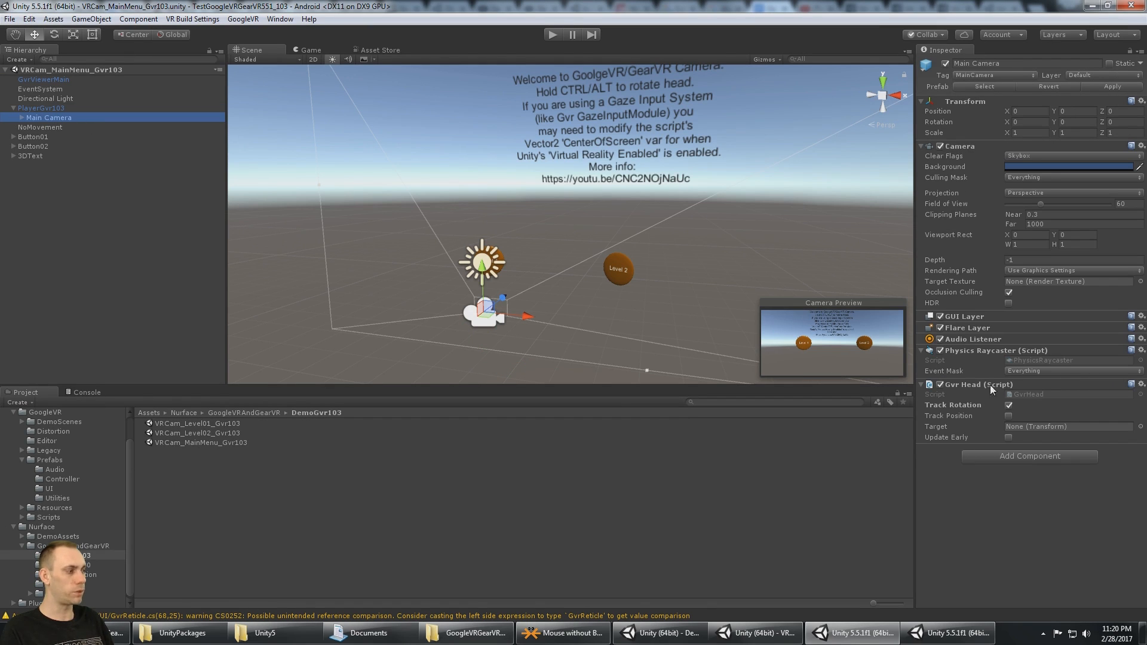
click(42, 107)
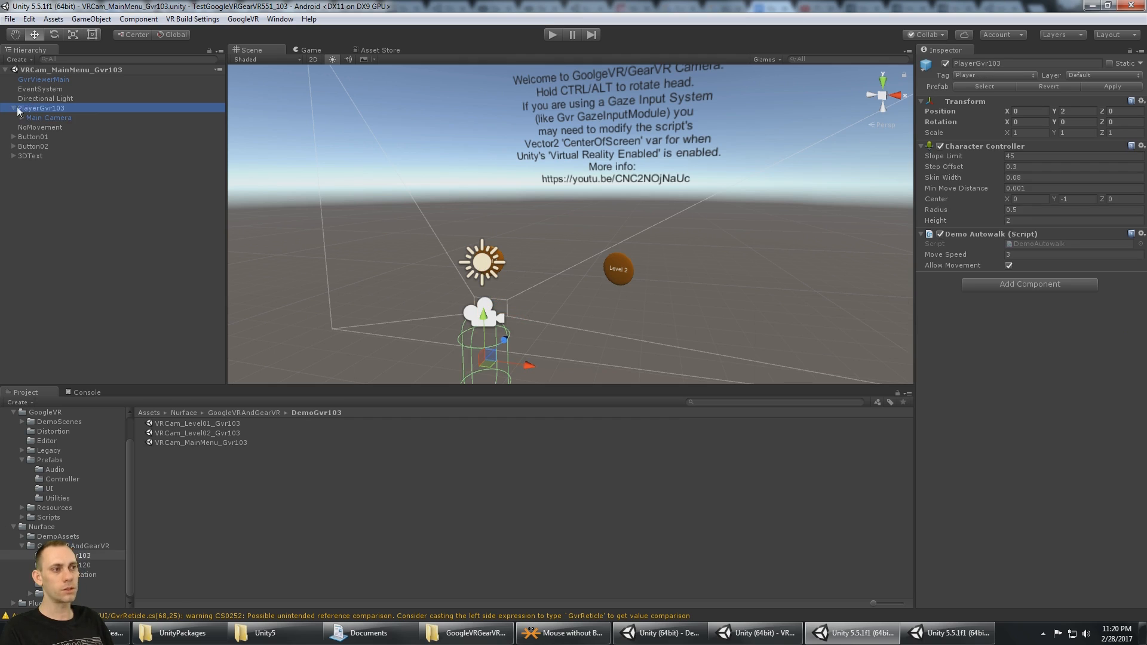
click(193, 18)
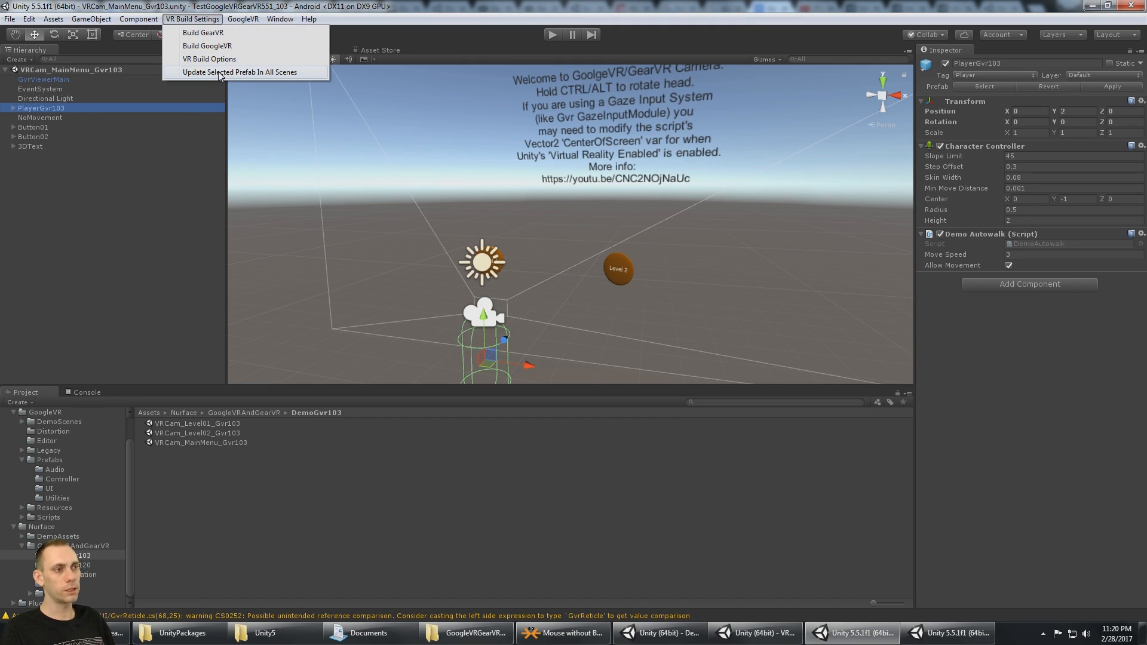
click(238, 72)
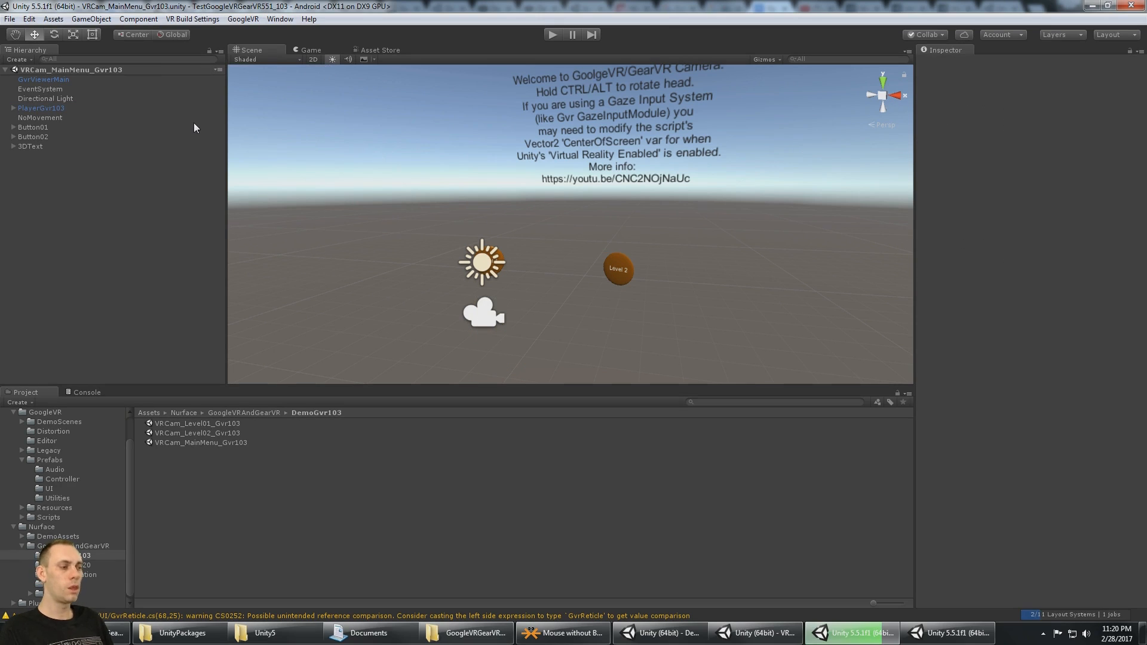
mouse_move(251, 398)
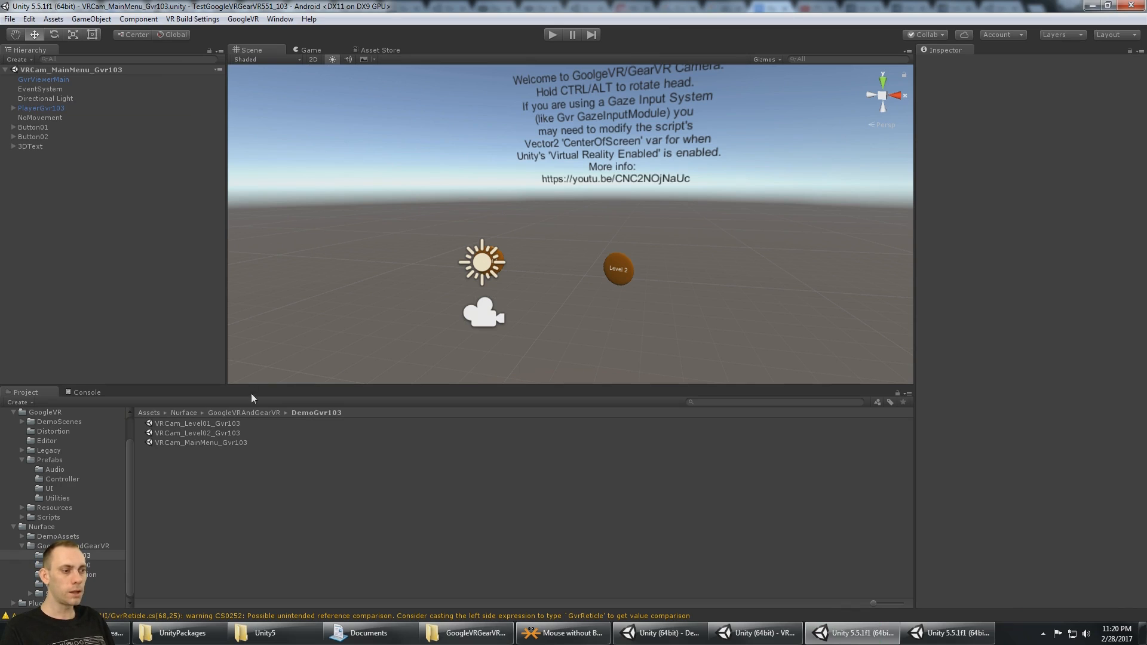
mouse_move(221, 437)
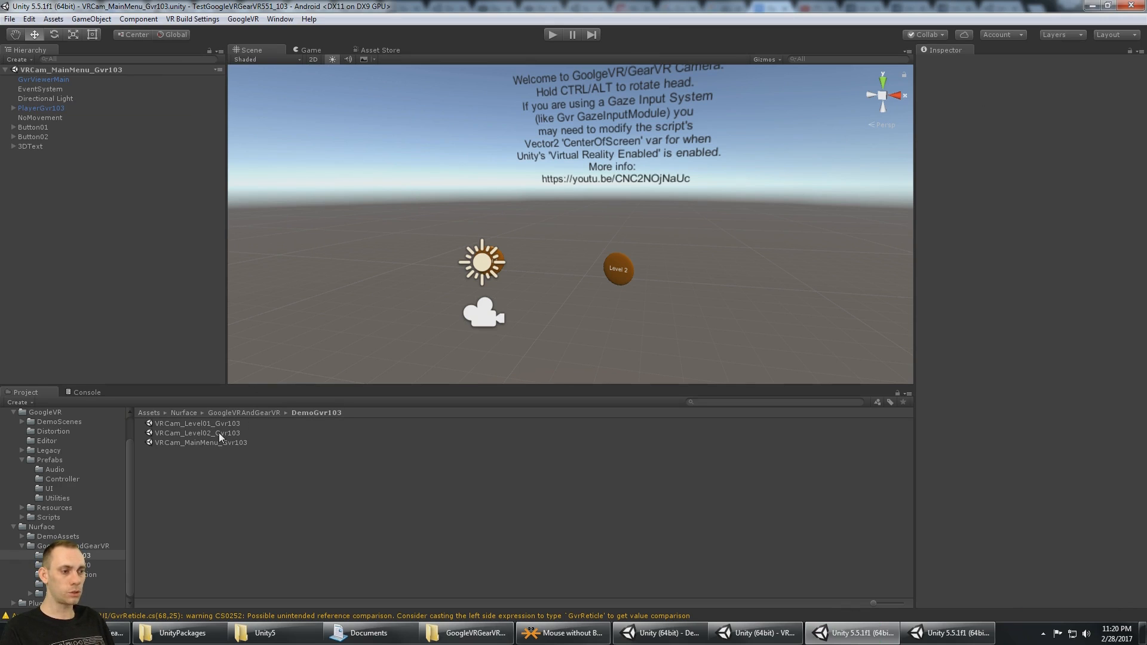
double_click(197, 423)
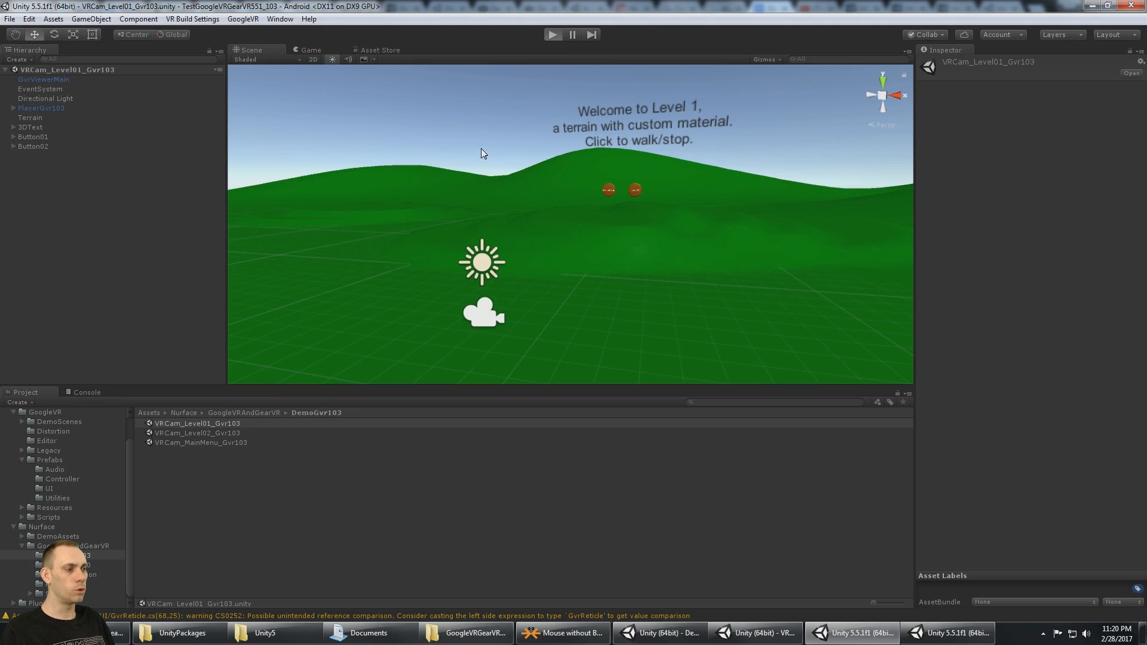
click(554, 35)
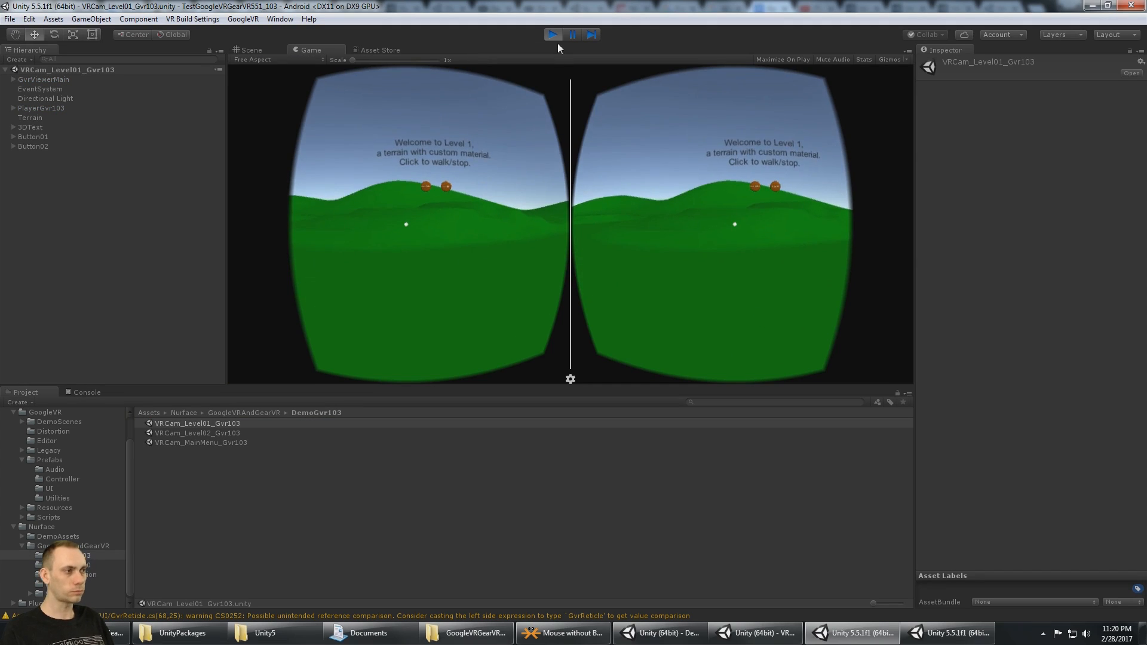
Step: Stop Play, reload VRCam_MainMenu_Gvr103, and toggle the VR Build Settings menu
double_click(197, 443)
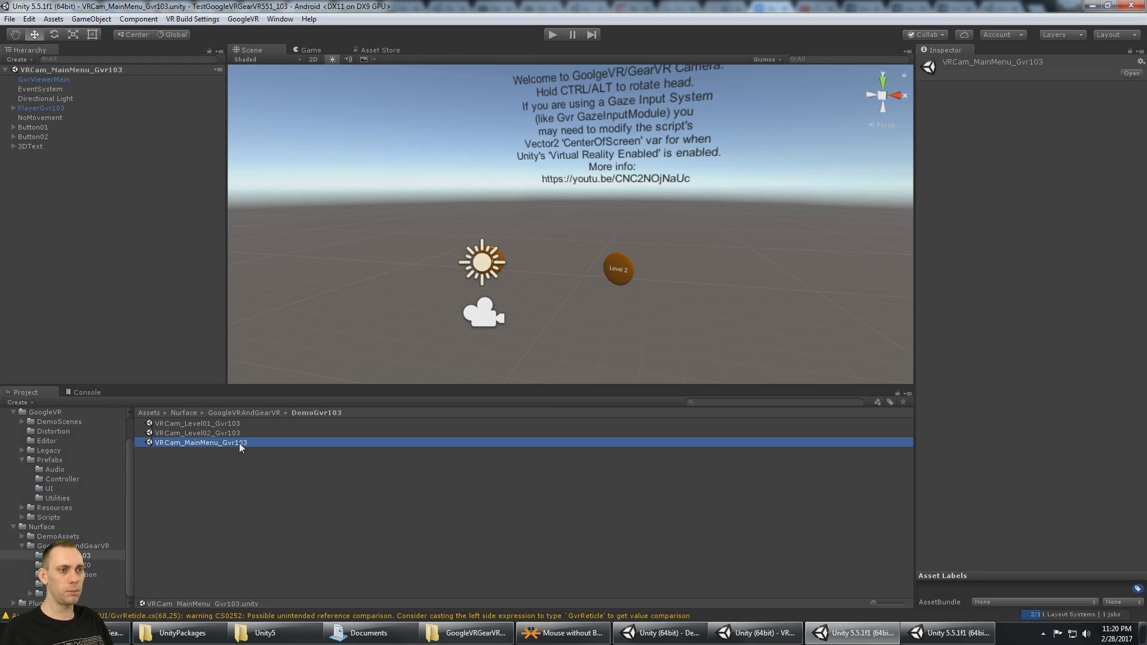
click(192, 19)
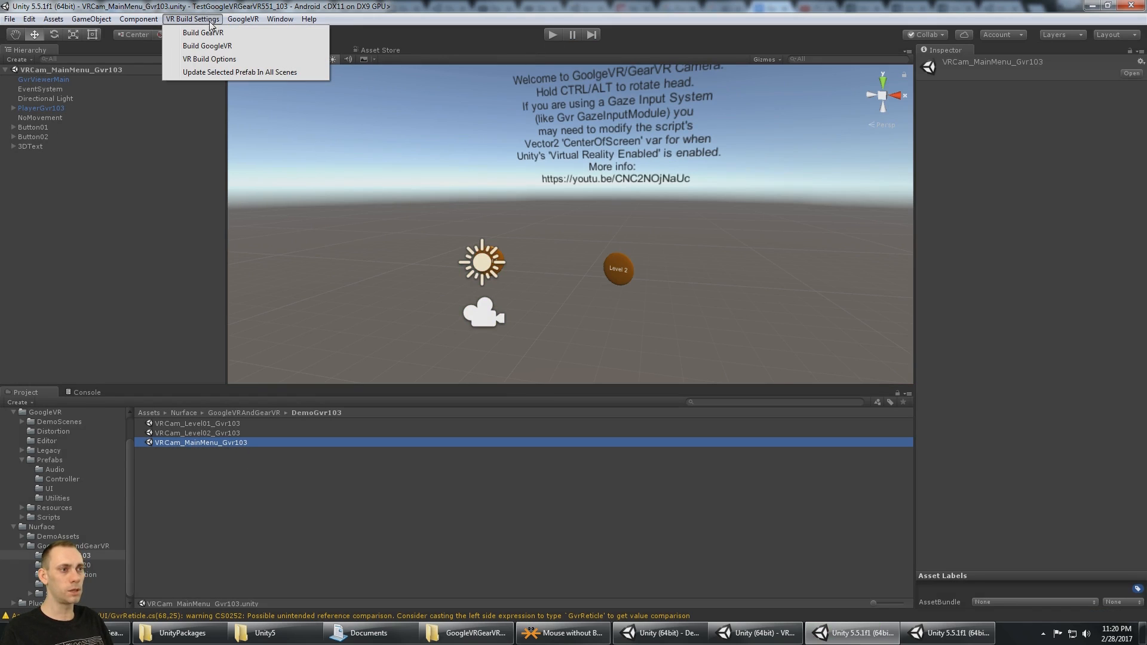
click(193, 18)
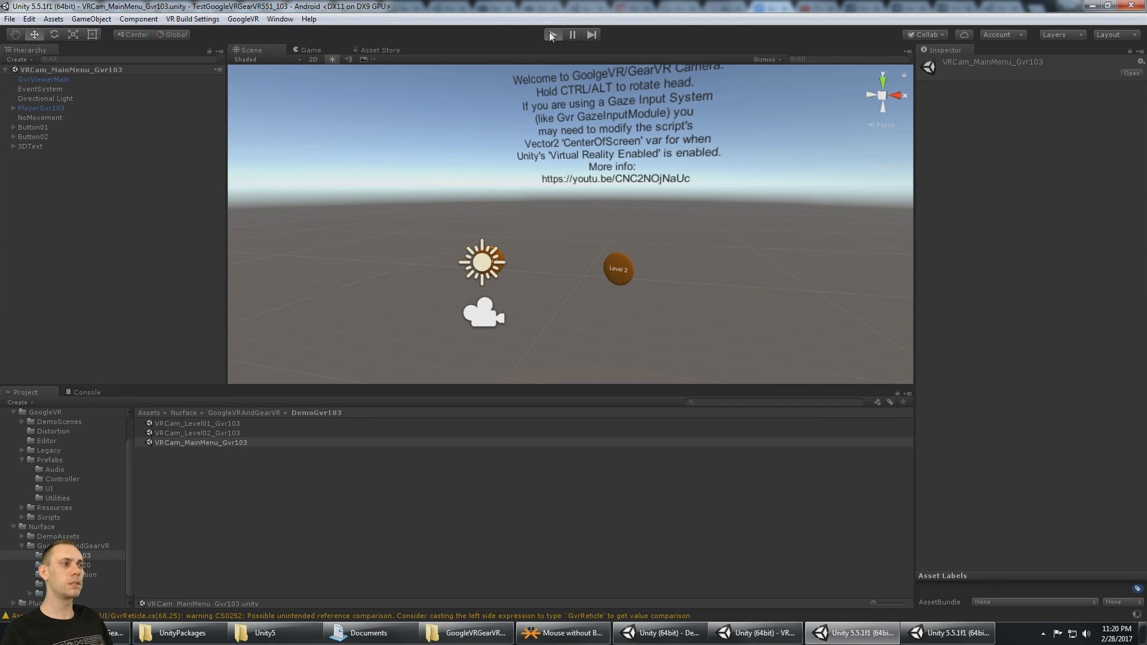
click(551, 35)
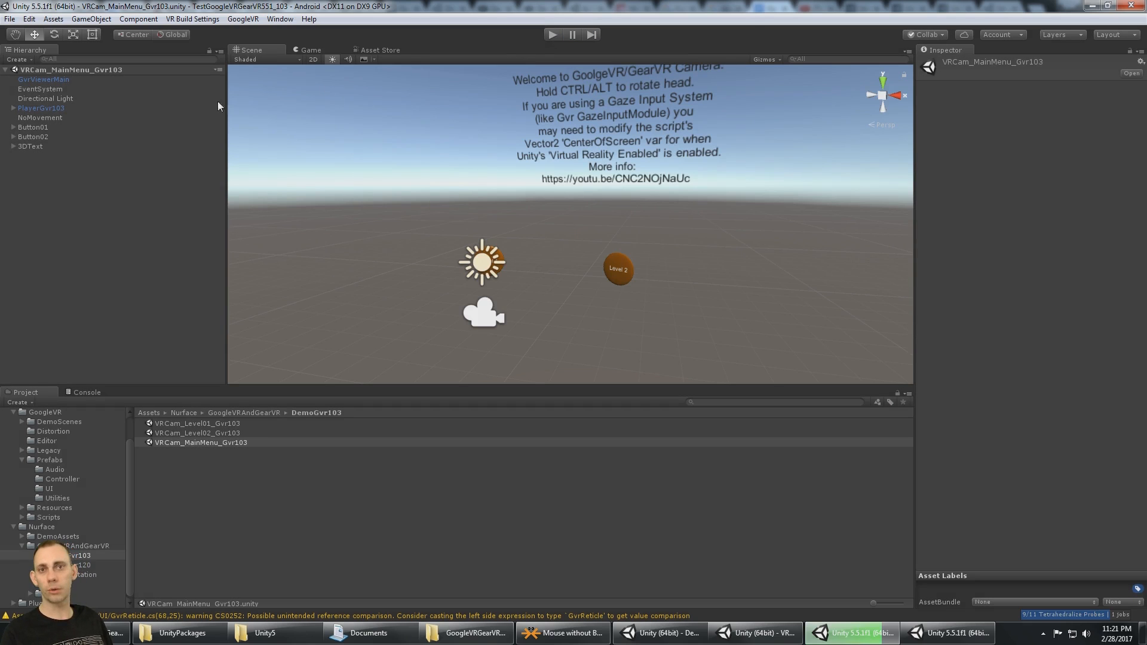
Step: Run Update Selected Prefab In All Scenes for GvrViewerMain, then again for PlayerGvr103
click(42, 79)
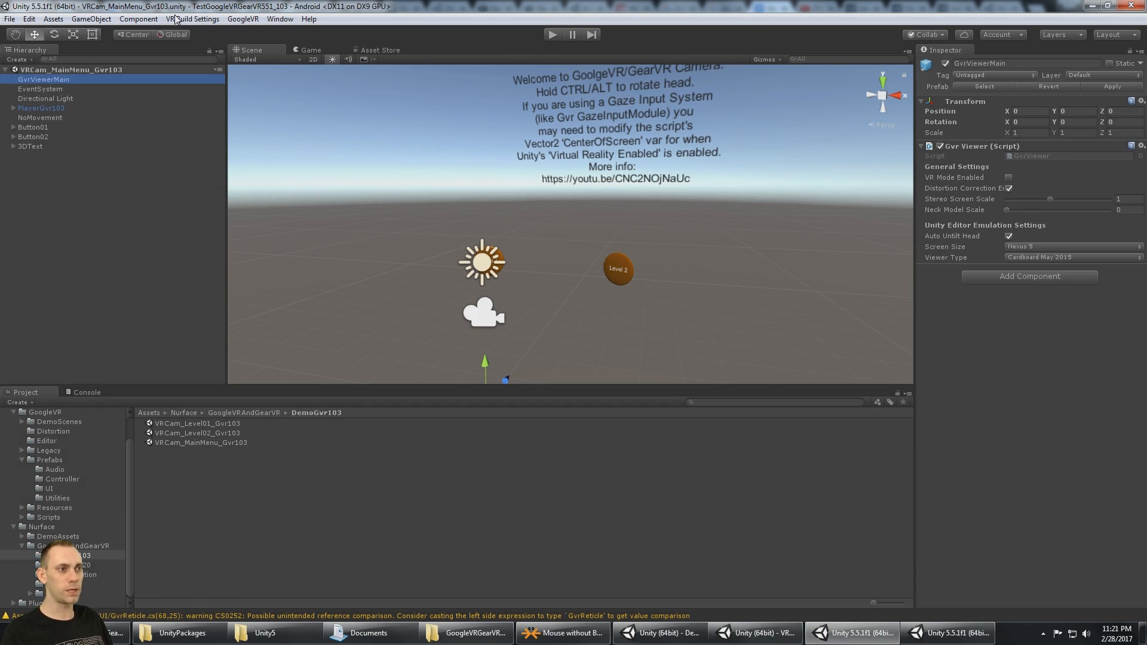
click(191, 19)
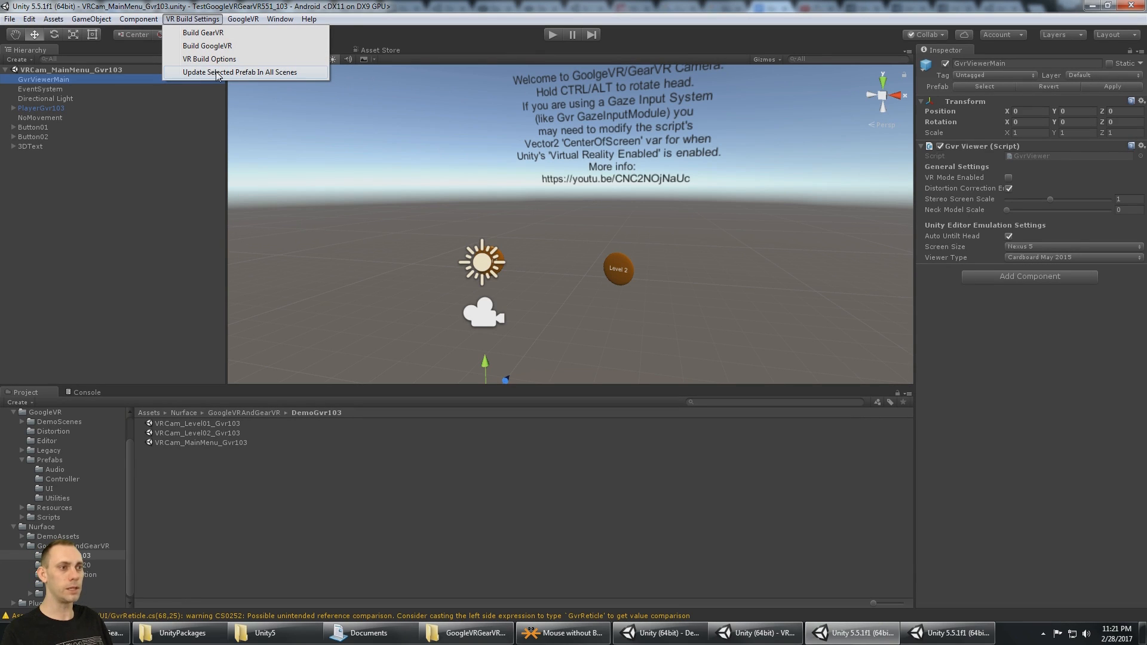
click(239, 71)
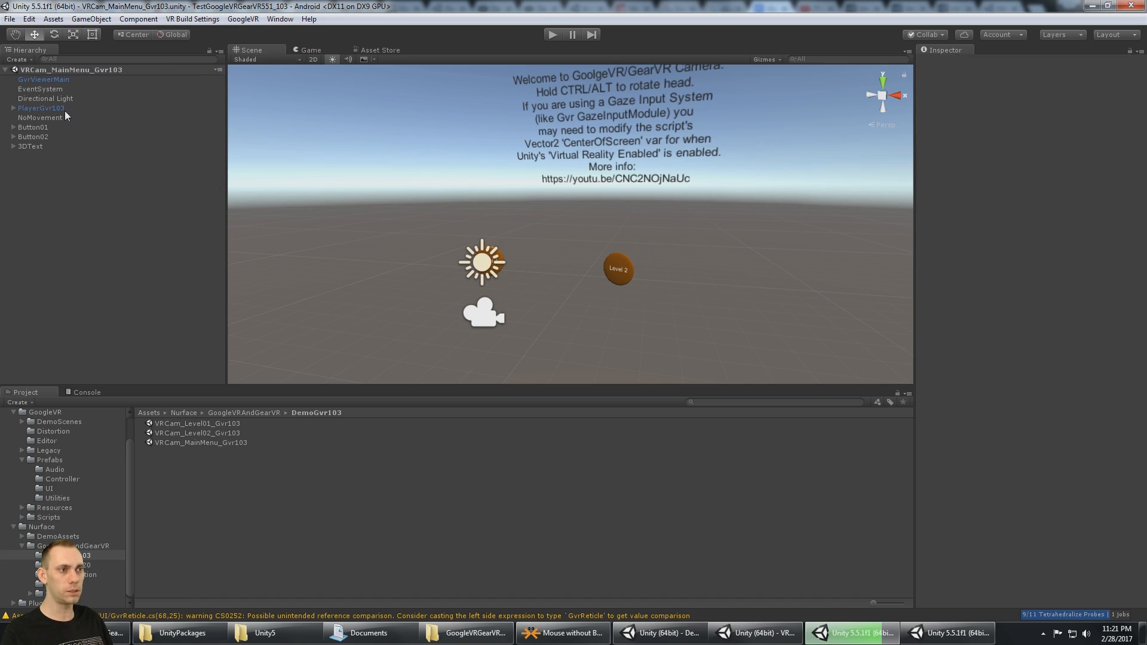
click(192, 19)
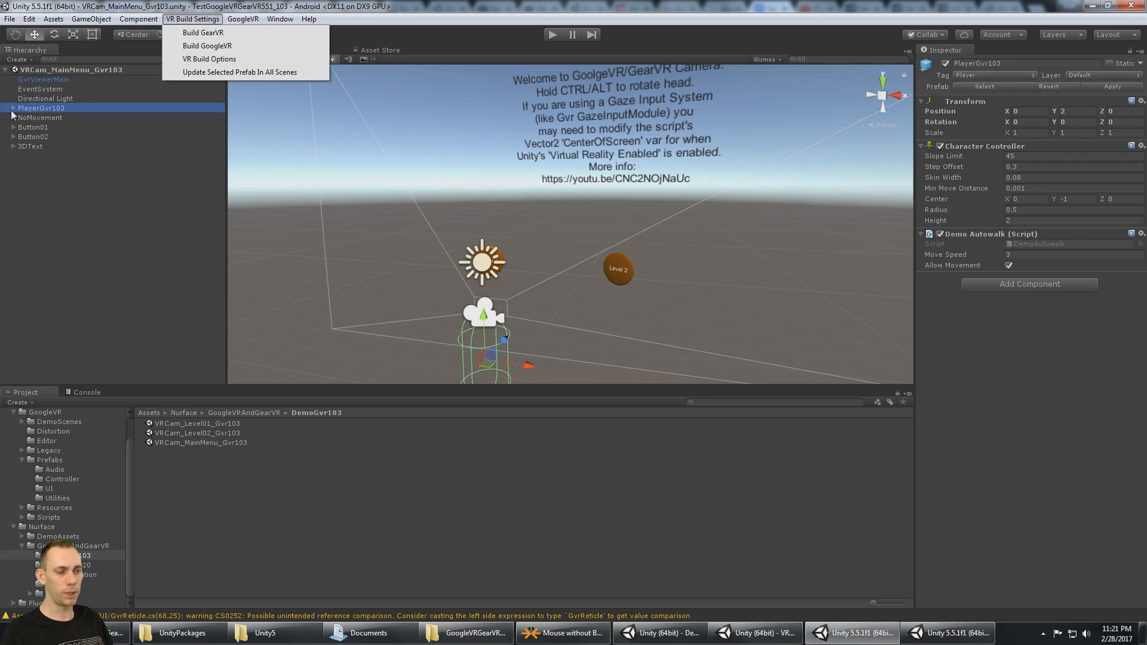
click(198, 98)
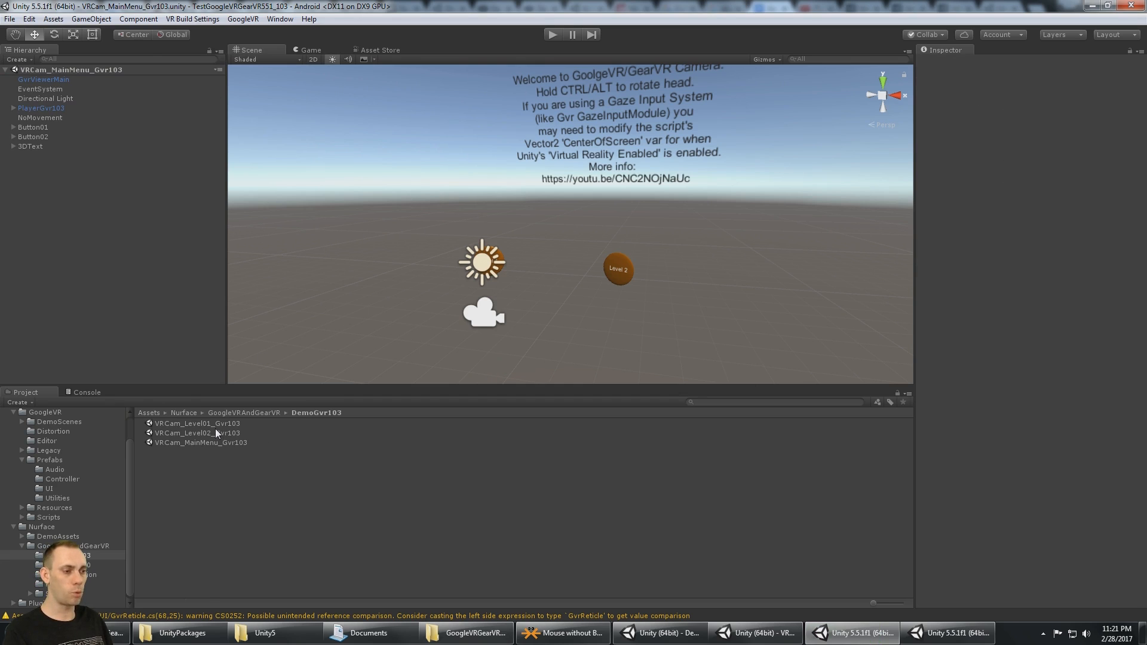
Step: Open VRCam_Level02_Gvr103 and briefly run it in Play mode
double_click(196, 433)
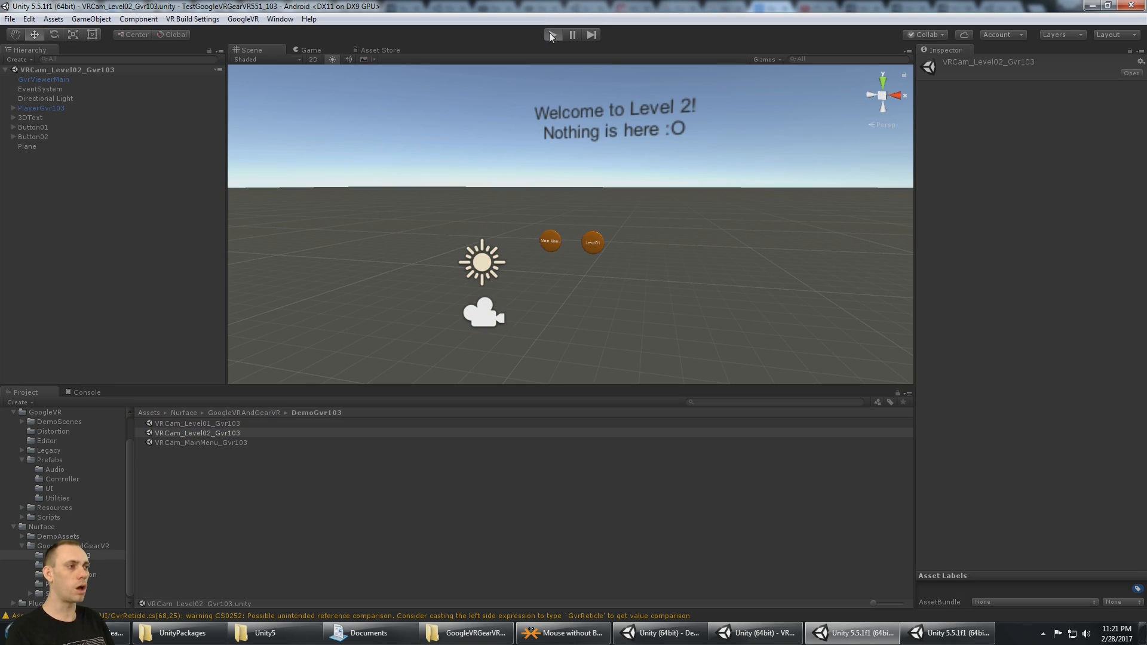
click(551, 35)
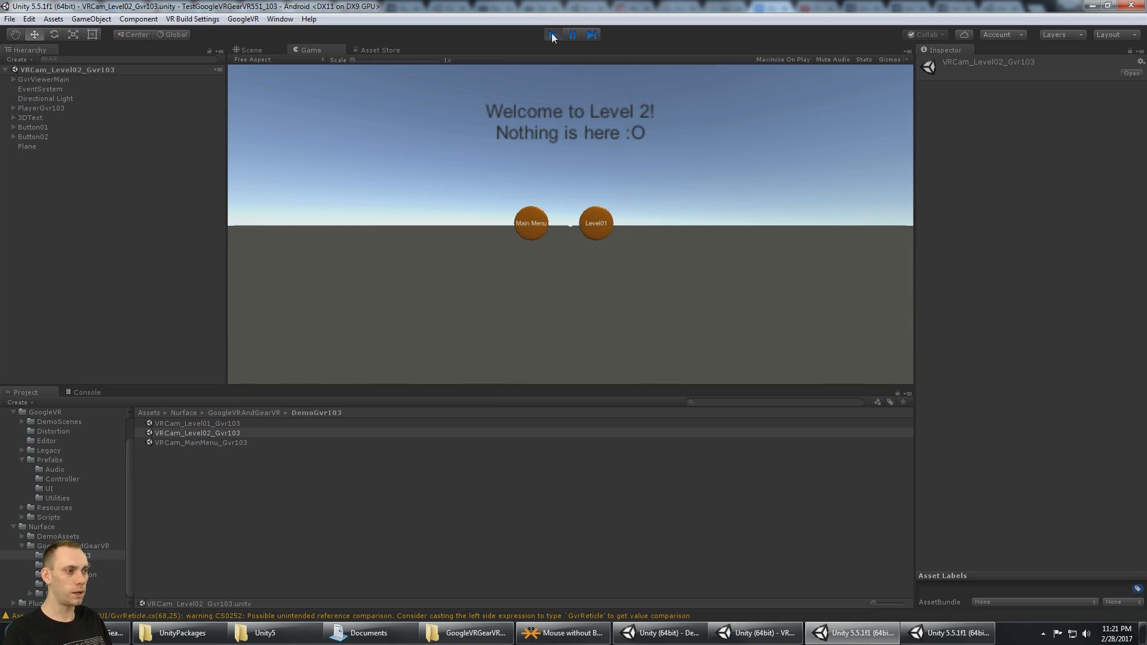
click(552, 35)
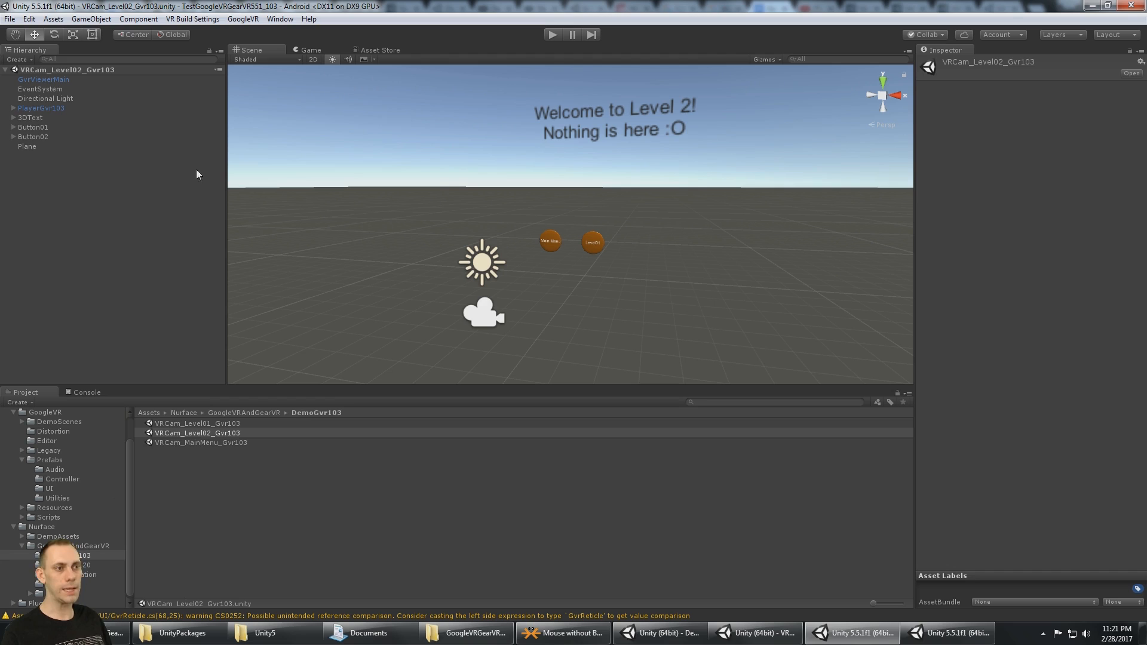
Step: Inspect Level 2's GvrViewerMain, expand PlayerGvr103, and return to the Google Docs guide
click(43, 79)
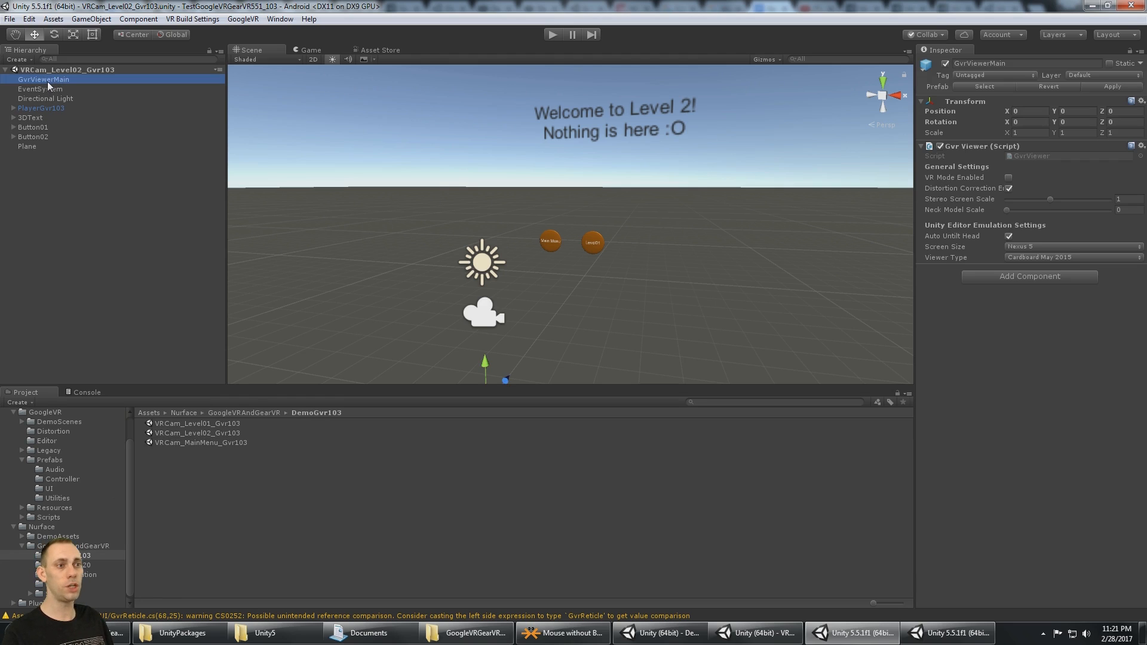
mouse_move(57, 117)
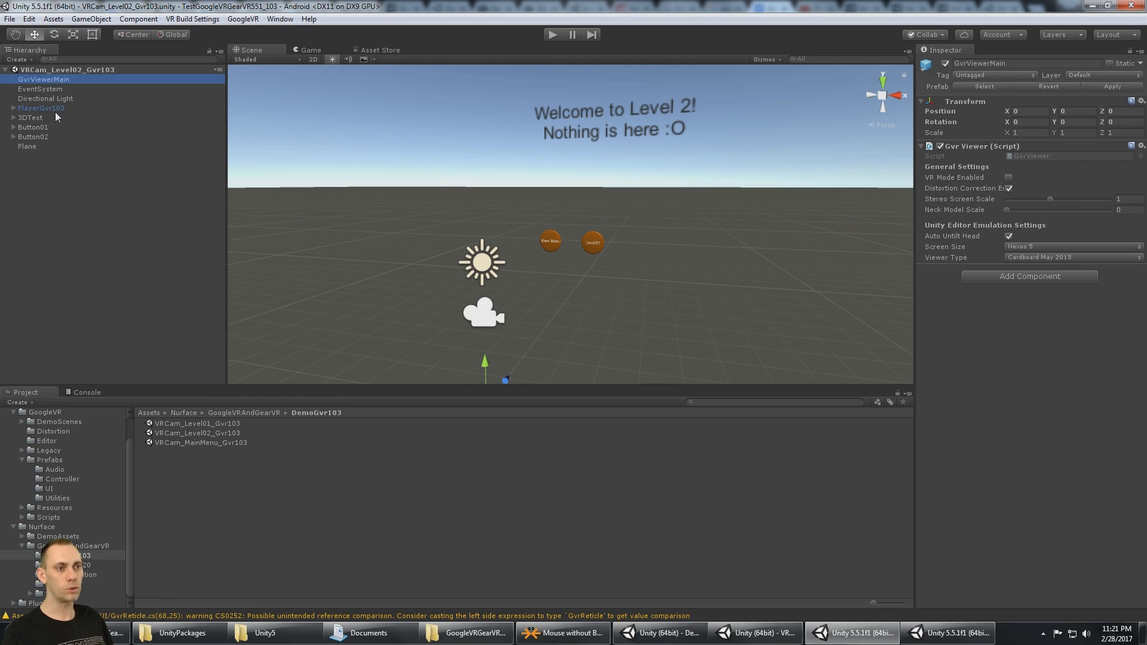
click(48, 117)
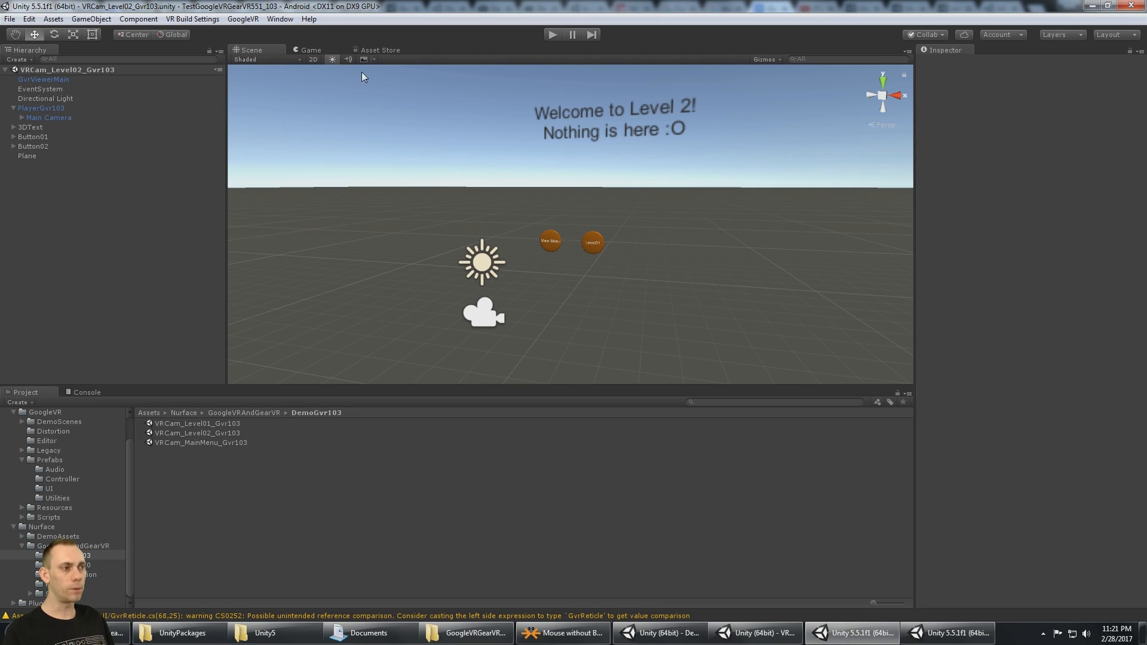
mouse_move(390, 52)
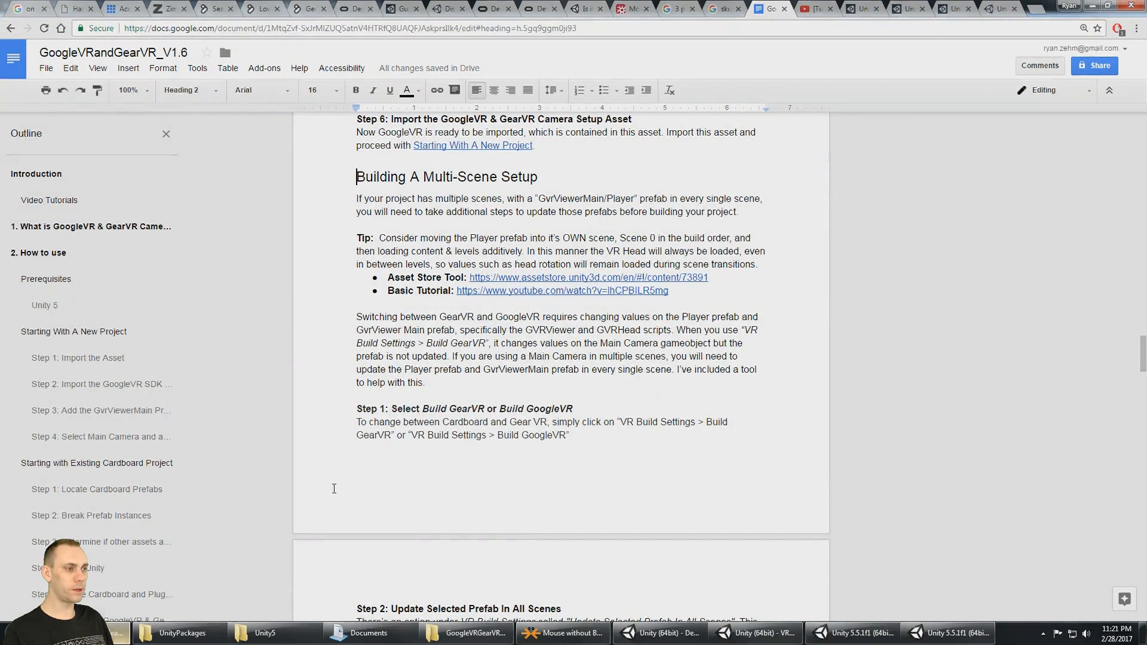
click(588, 277)
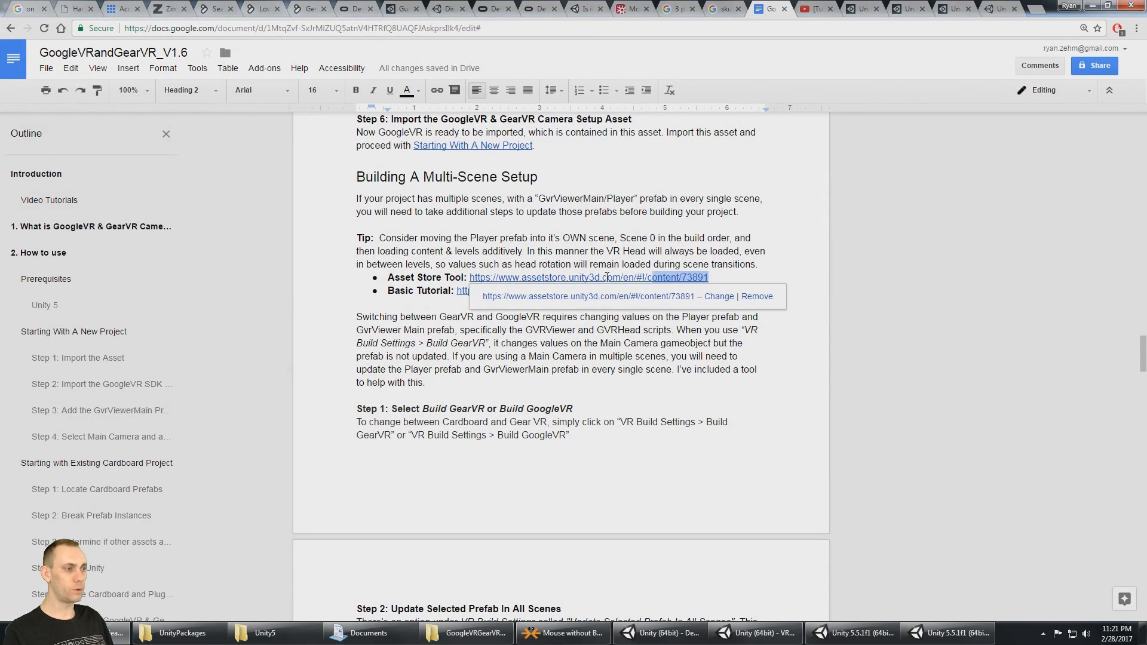